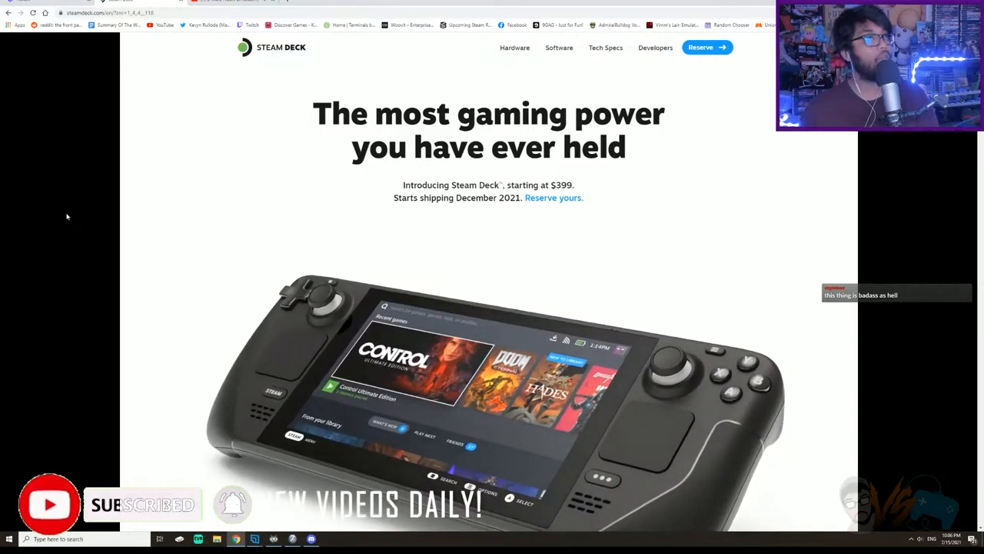
# Scroll the home page down to 'All-in-one portable PC gaming' and the handheld gameplay photo
pyautogui.scroll(-3)
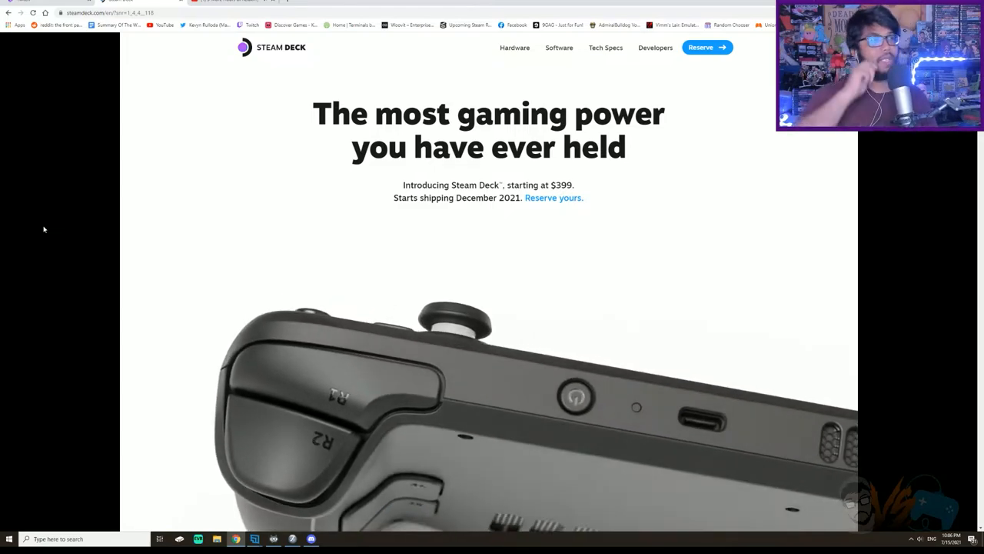
pyautogui.scroll(-3)
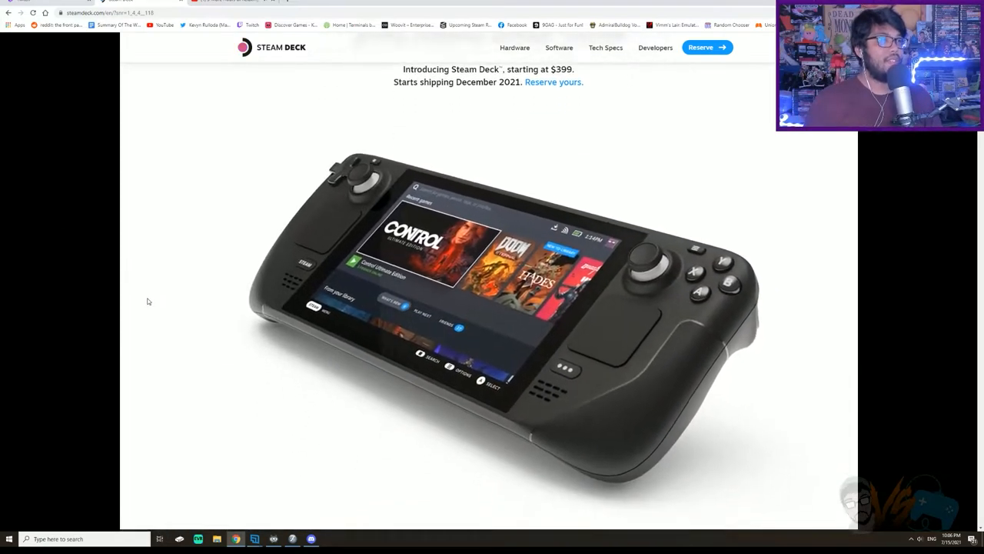
pyautogui.scroll(-3)
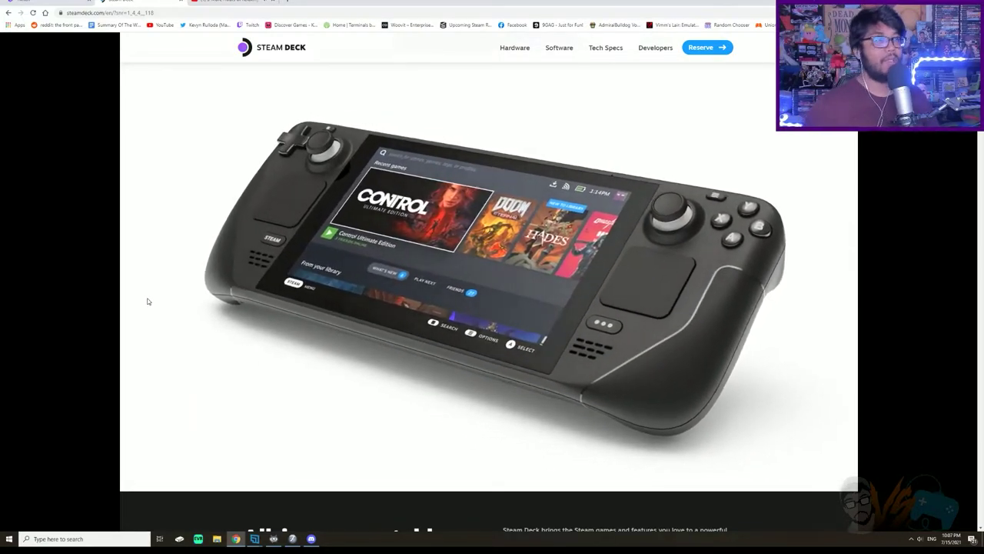
pyautogui.scroll(-3)
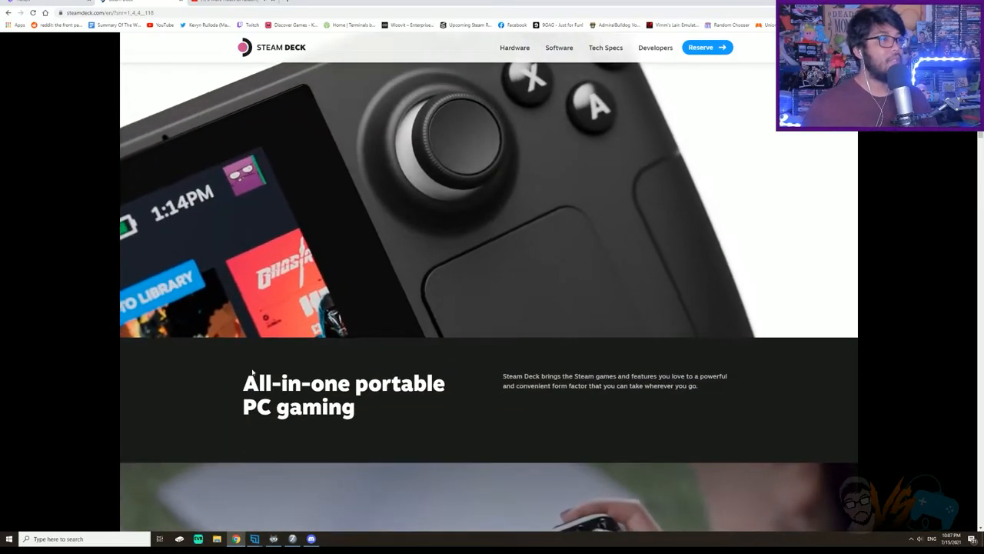
pyautogui.scroll(-3)
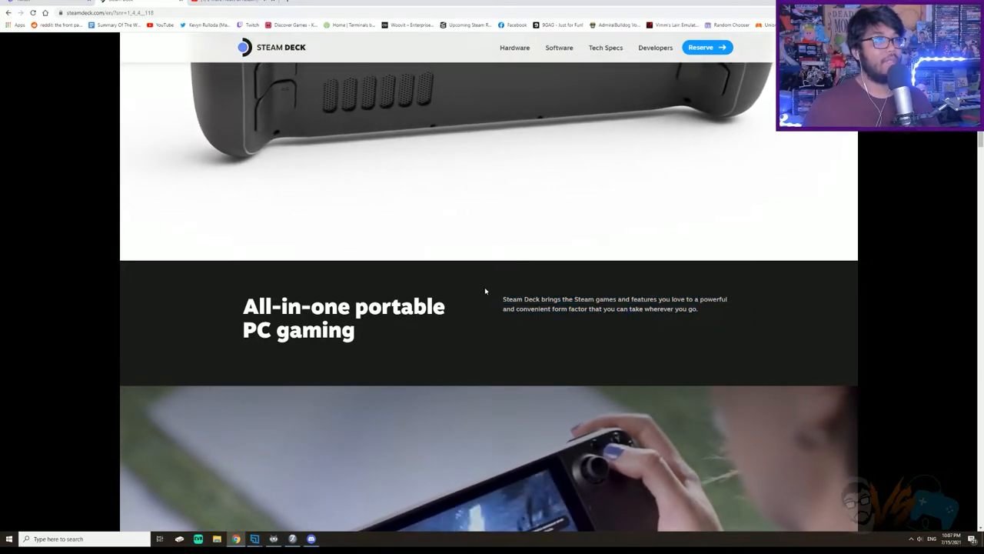
pyautogui.scroll(-3)
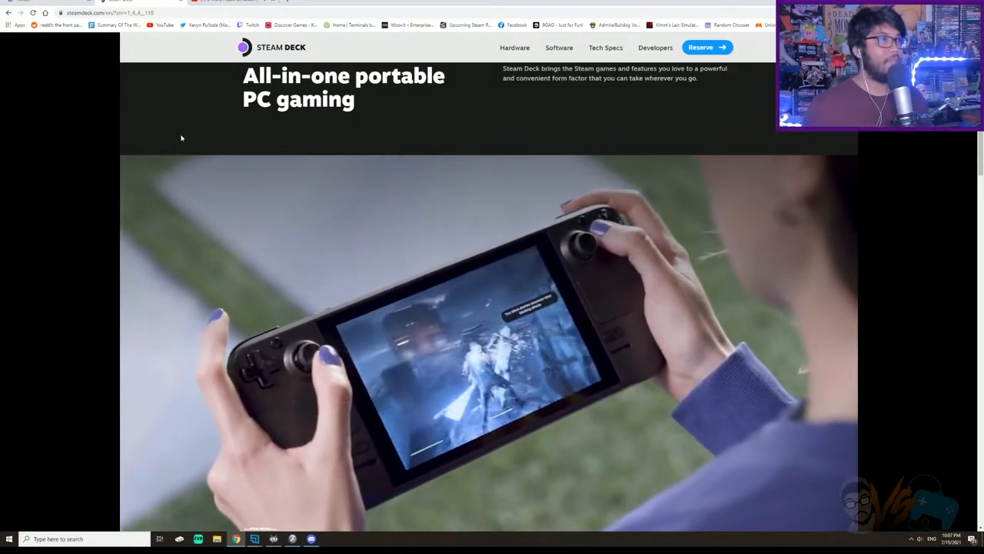
# Reach the 'Powerful, Comfortable, Versatile' hardware section and open the Hardware page
pyautogui.scroll(-3)
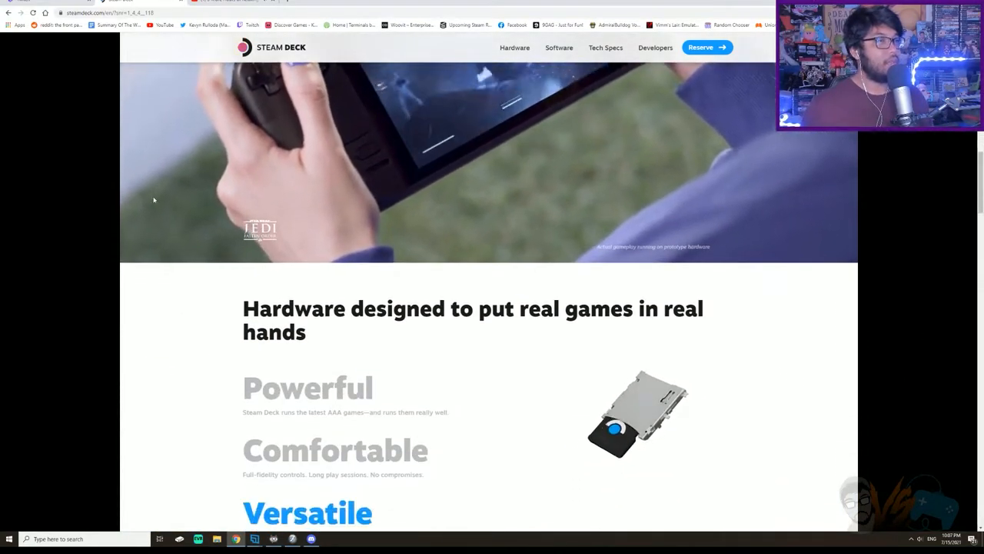
pyautogui.scroll(-3)
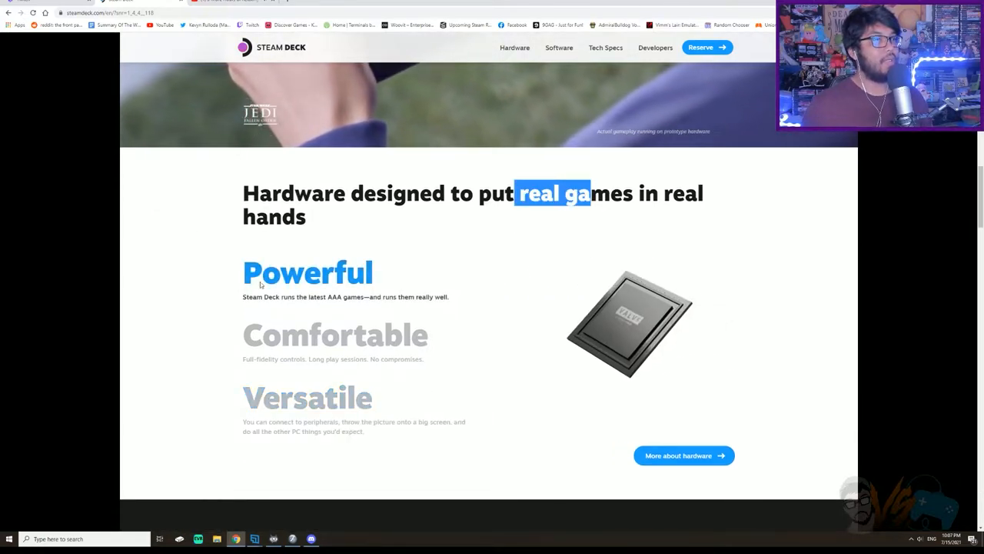
pyautogui.scroll(-3)
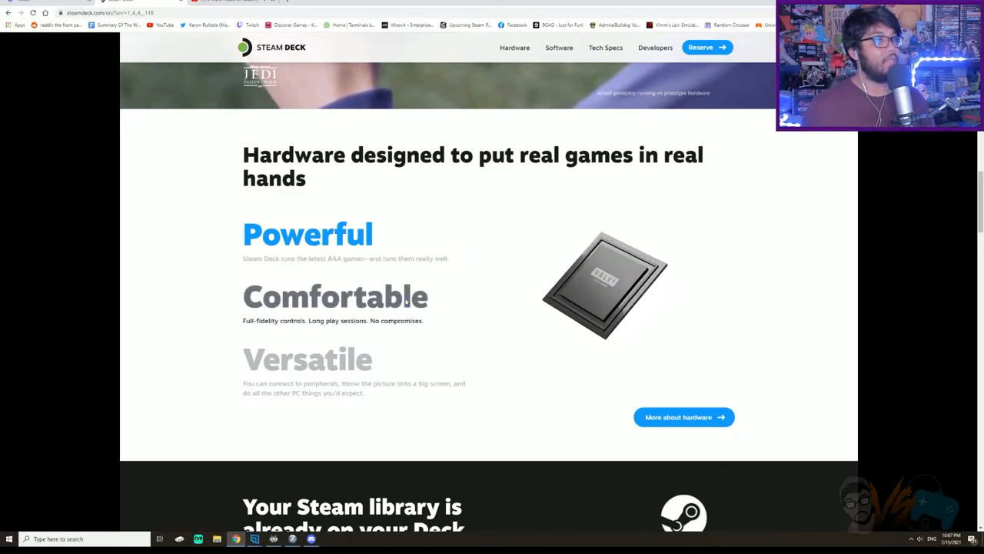
pyautogui.click(335, 297)
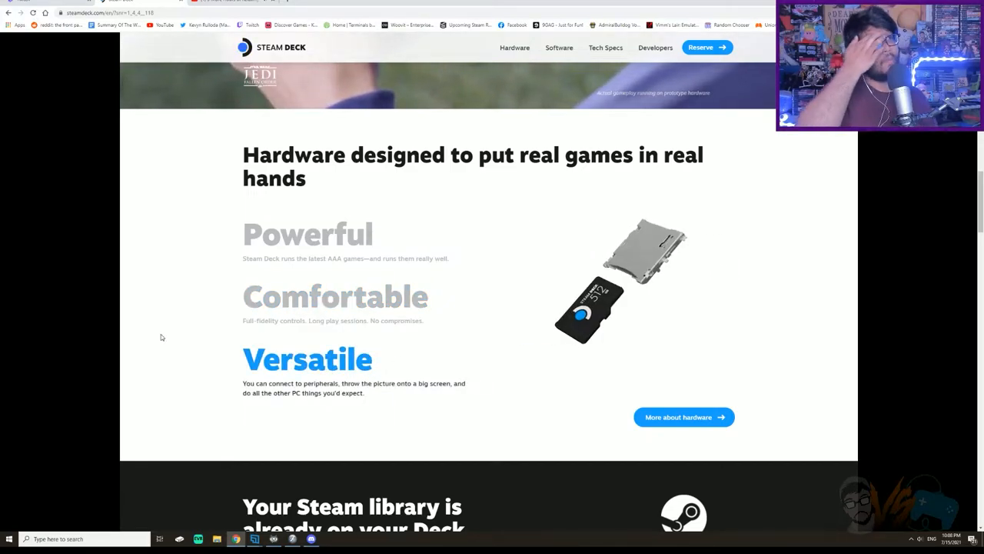
pyautogui.rightClick(683, 417)
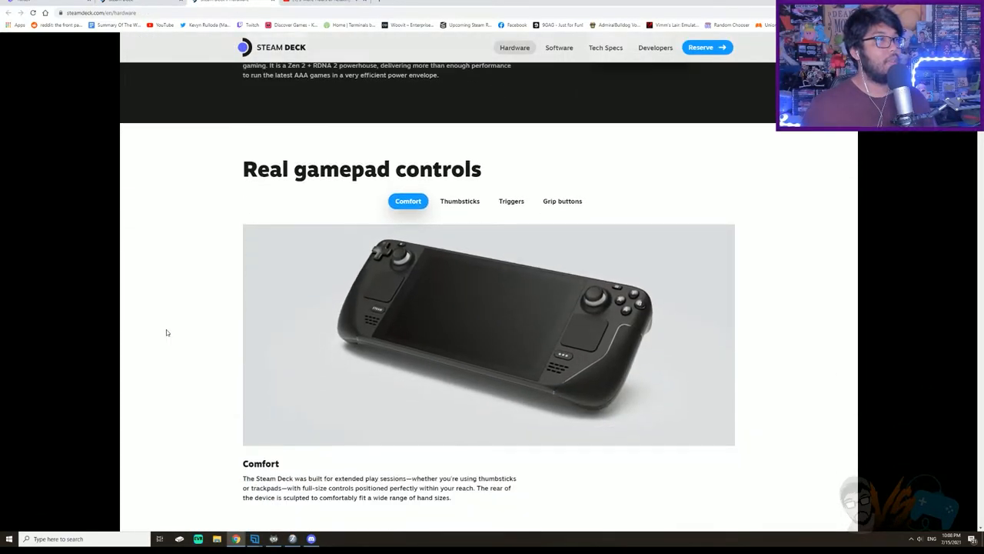
# Scroll the Hardware page down to the Real gamepad controls section
pyautogui.scroll(-3)
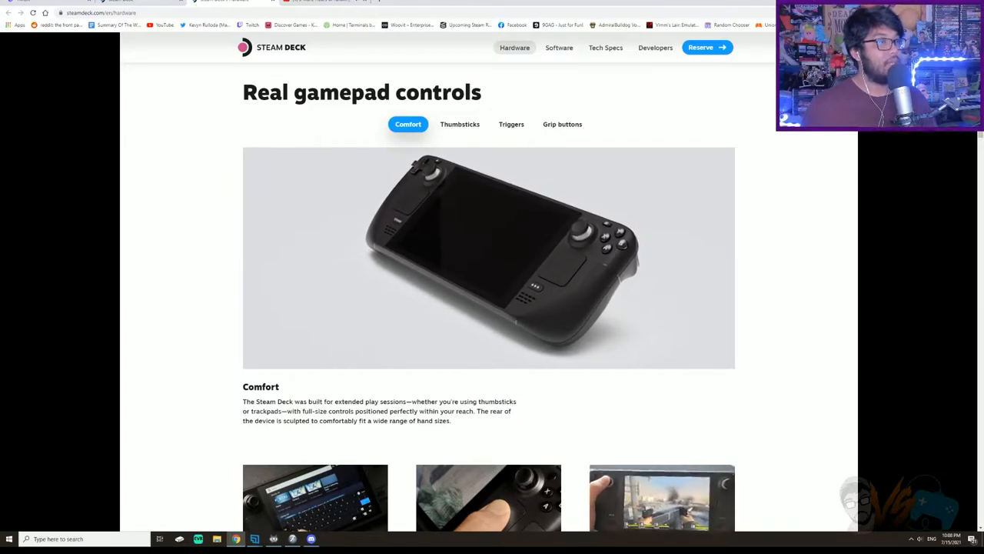
pyautogui.scroll(-3)
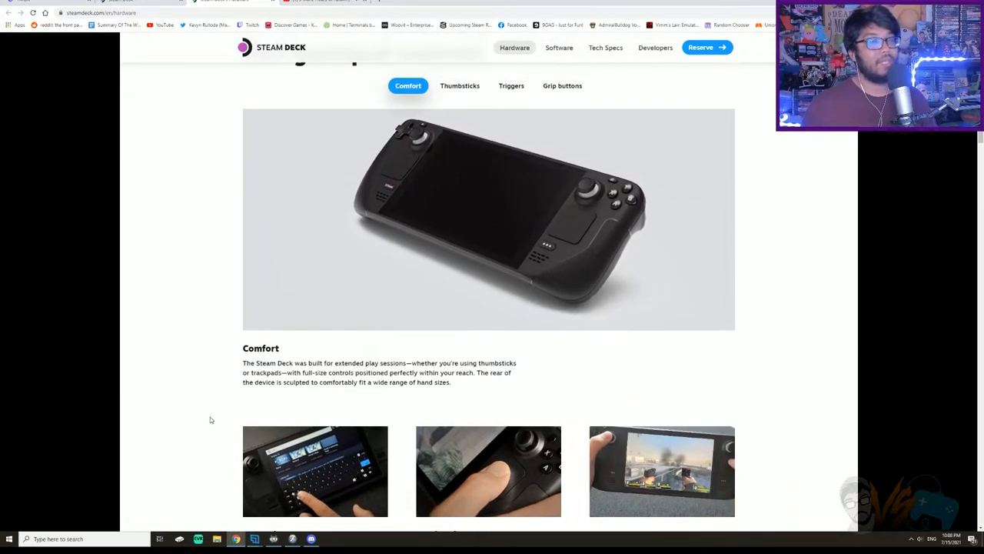
pyautogui.scroll(-3)
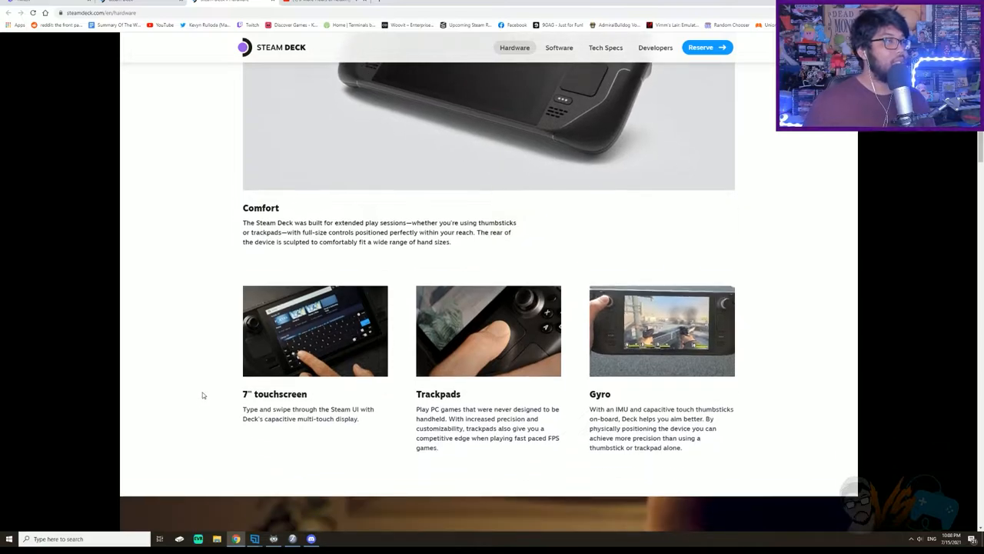
pyautogui.scroll(-3)
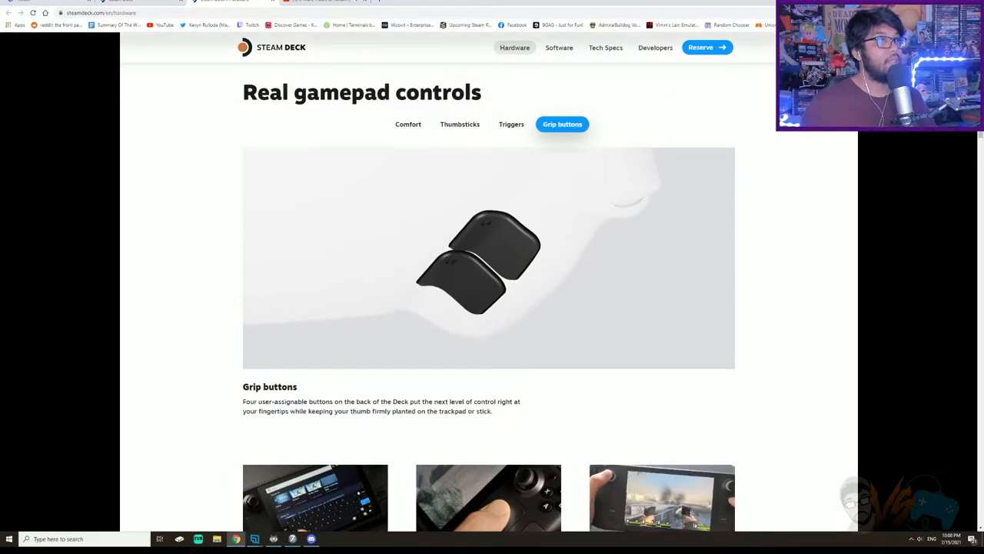
# Show the Thumbsticks, Triggers and finally Grip buttons feature descriptions
pyautogui.click(459, 124)
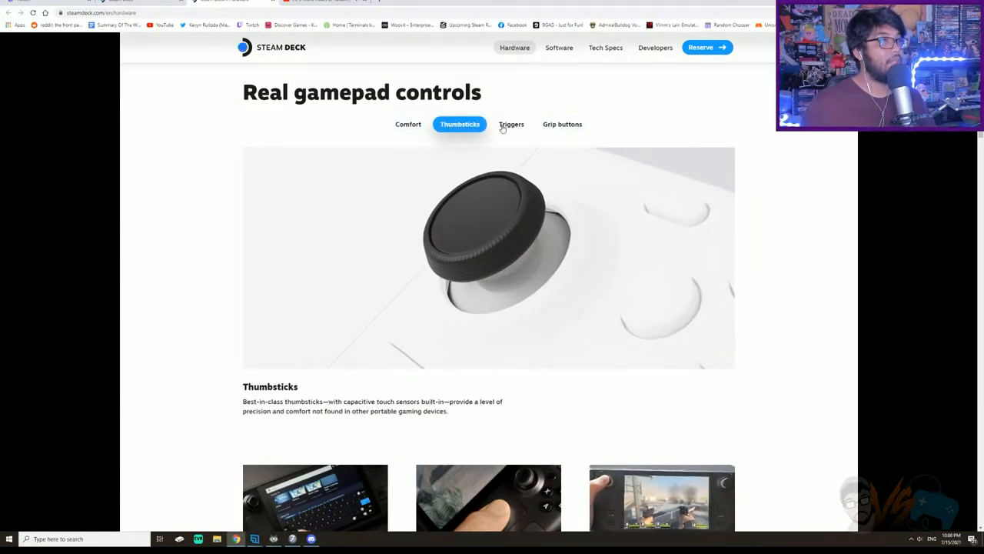
pyautogui.click(511, 123)
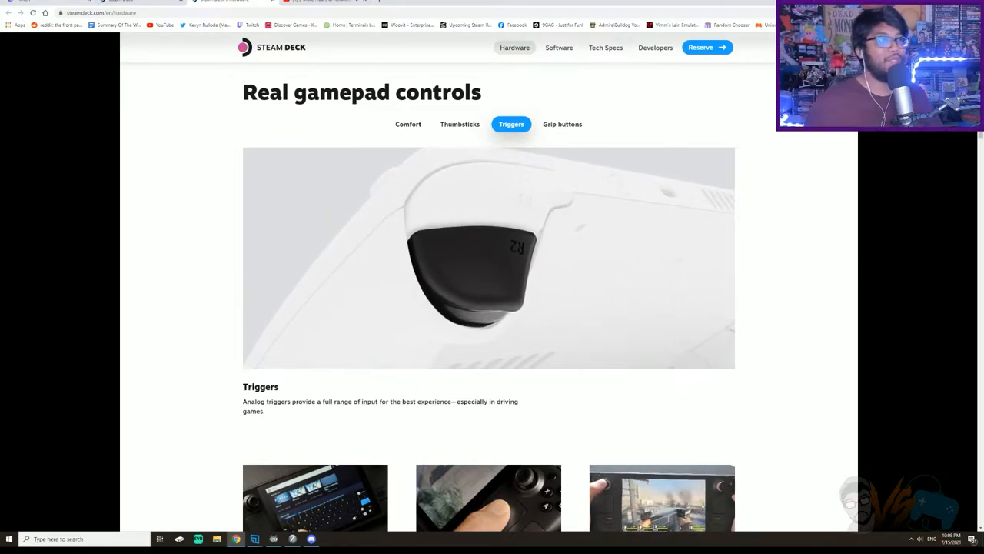
pyautogui.click(562, 123)
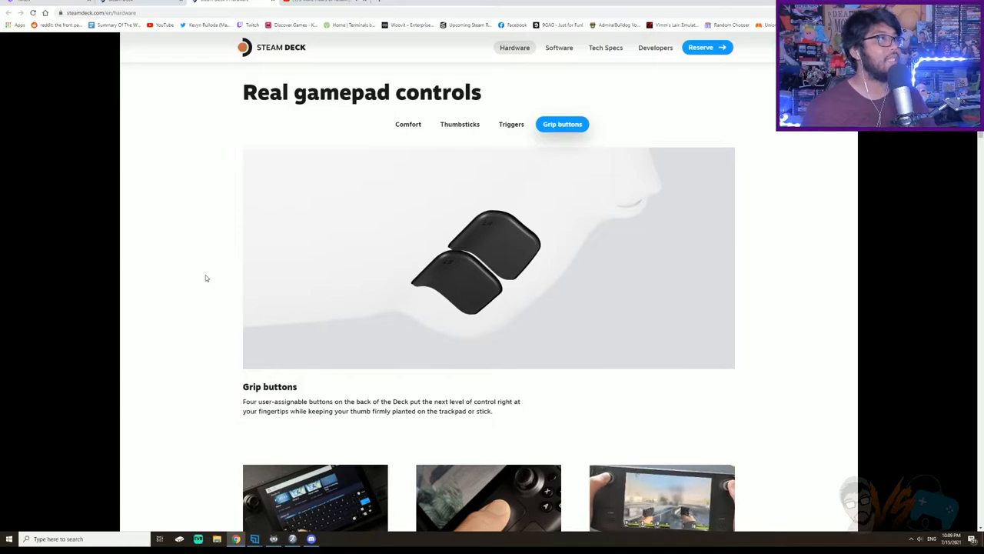
# Read past Everything you need, microSD and PC sections to 'There's a dock, too.'
pyautogui.scroll(-3)
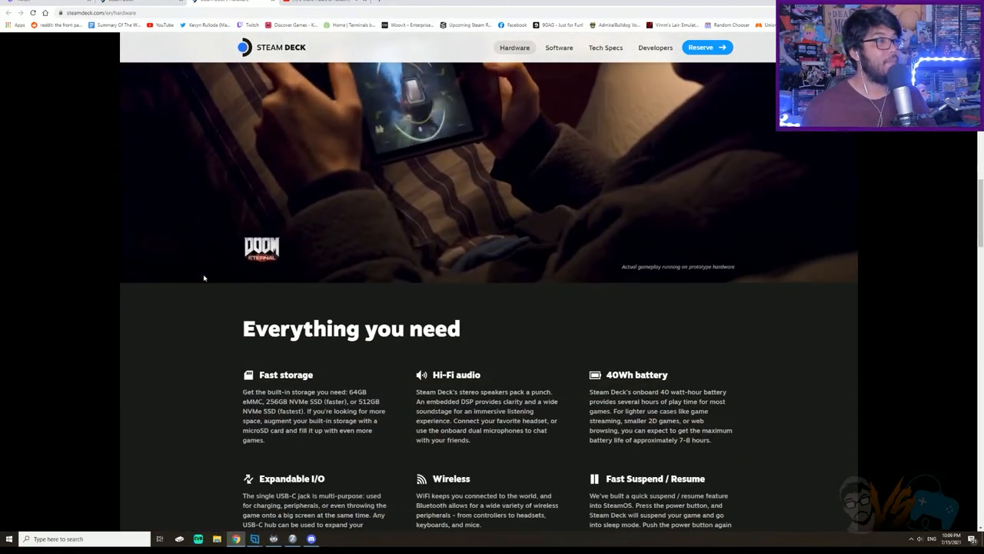
pyautogui.scroll(-3)
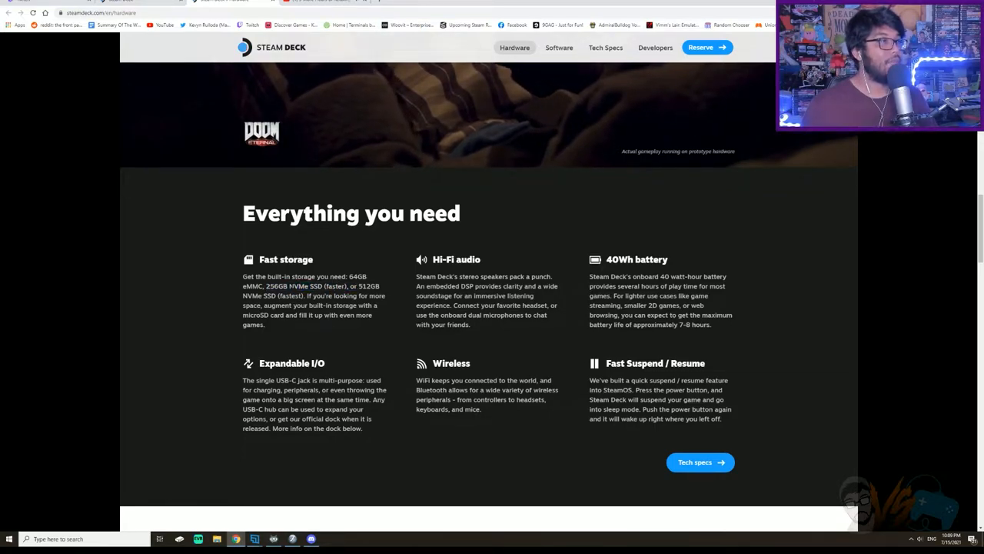
pyautogui.doubleClick(296, 286)
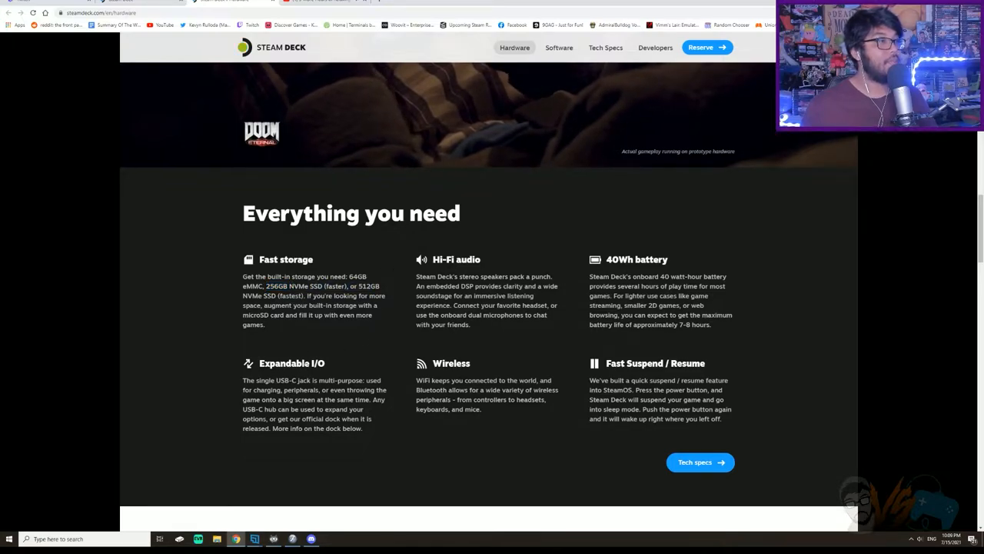
pyautogui.scroll(-3)
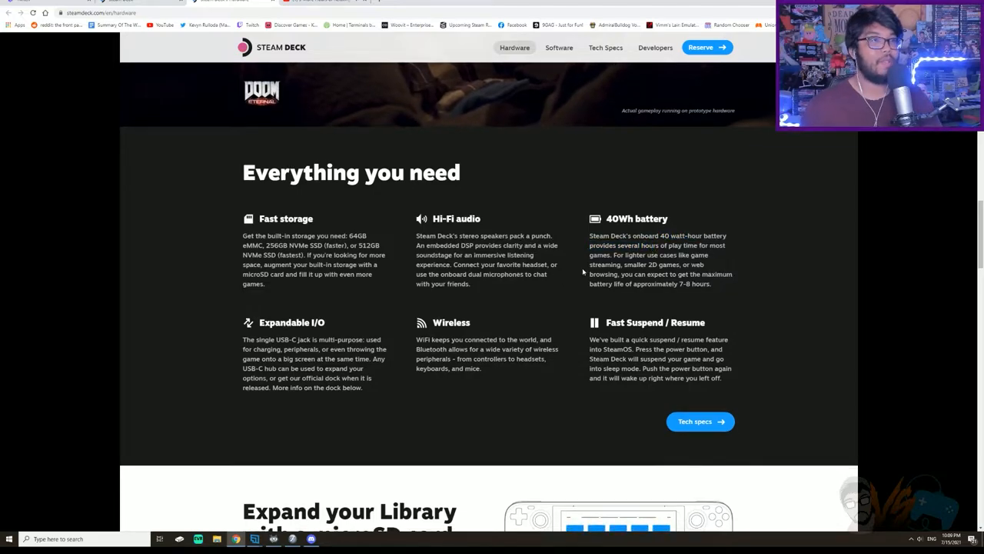
pyautogui.scroll(-3)
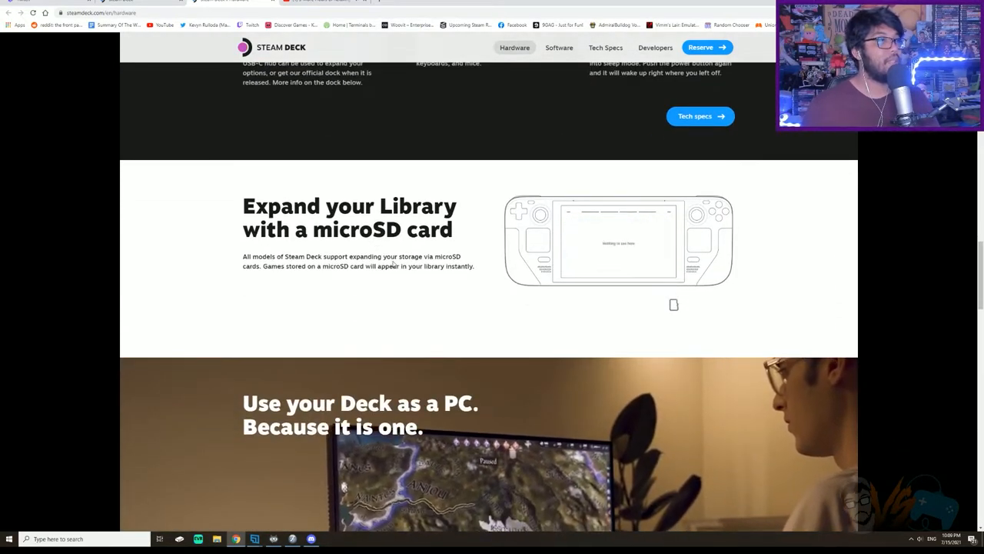
pyautogui.scroll(-3)
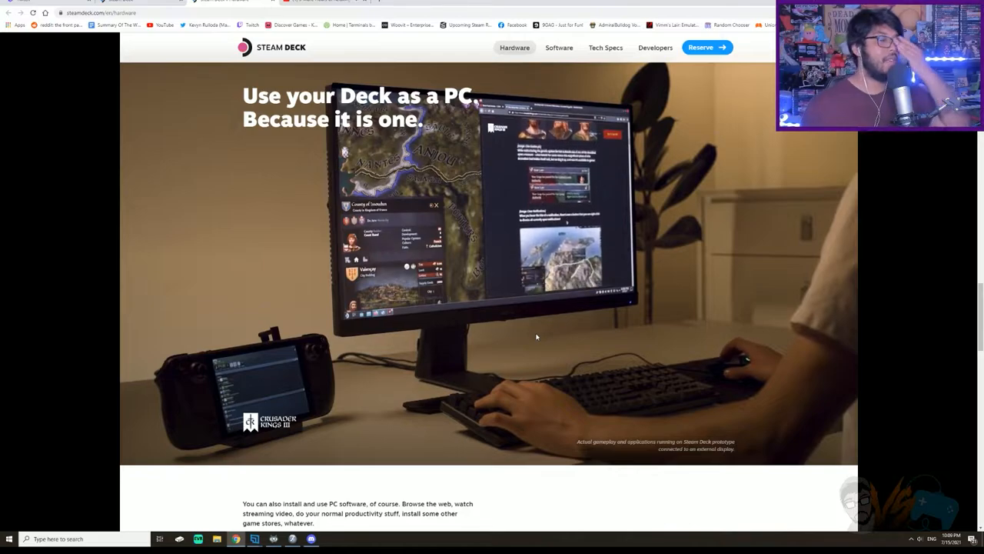
pyautogui.scroll(-3)
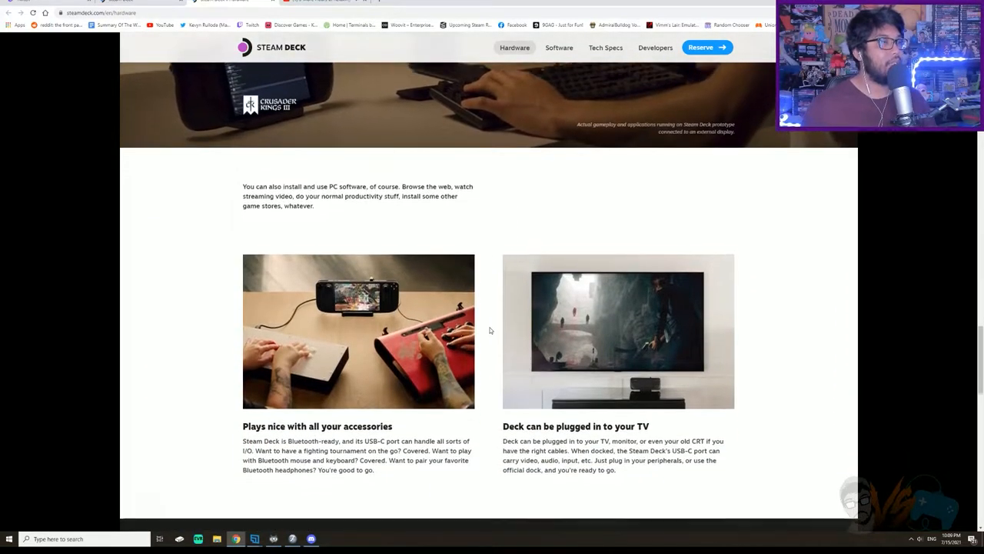
pyautogui.scroll(-3)
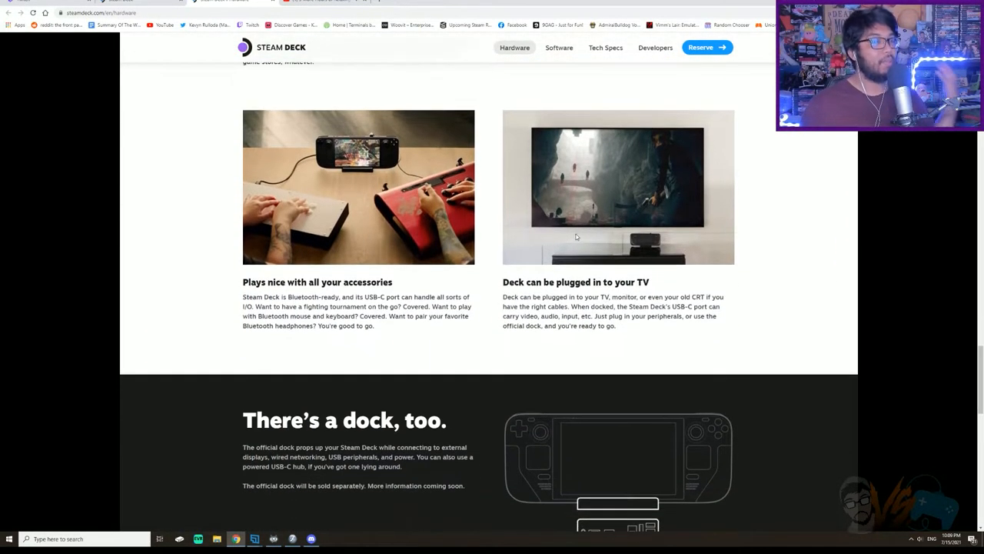
pyautogui.scroll(-3)
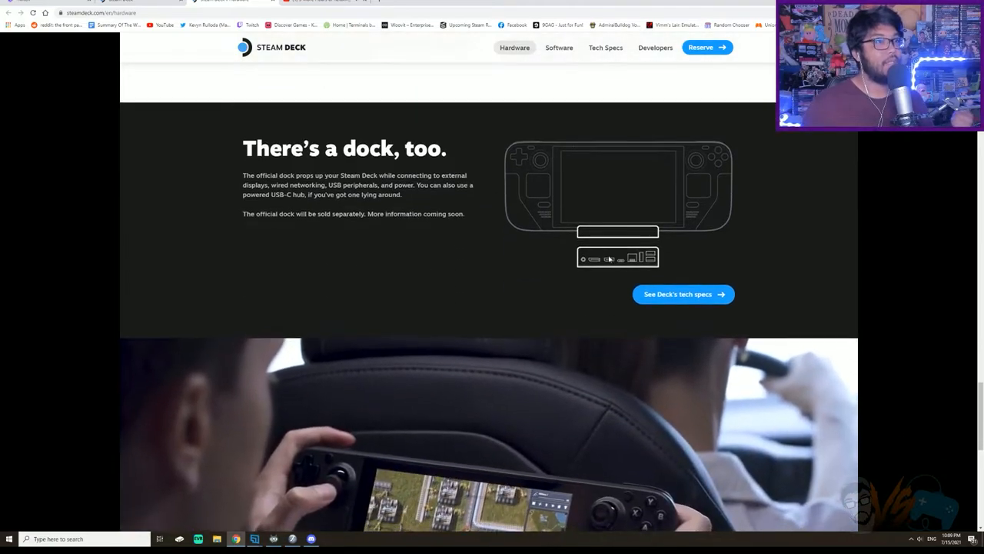
pyautogui.scroll(-3)
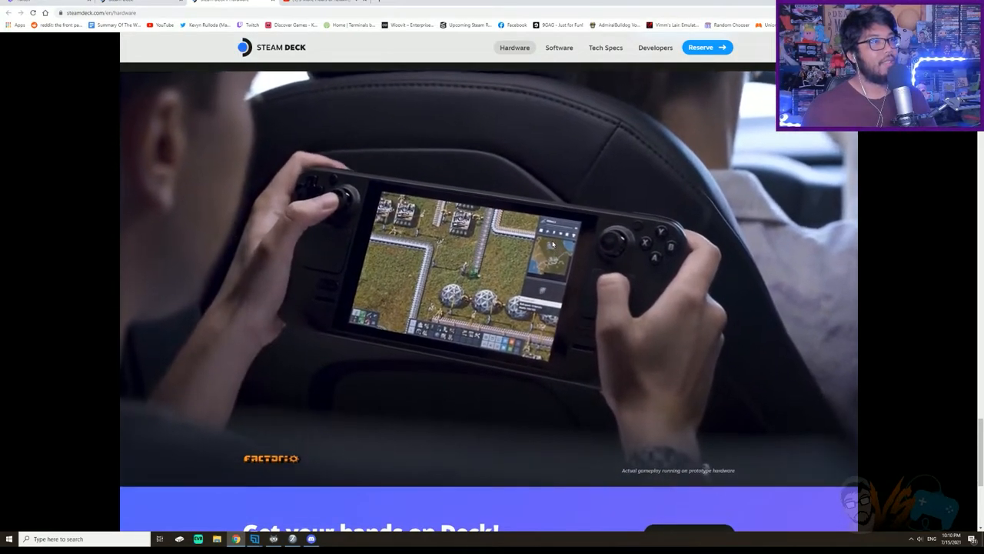
pyautogui.scroll(-3)
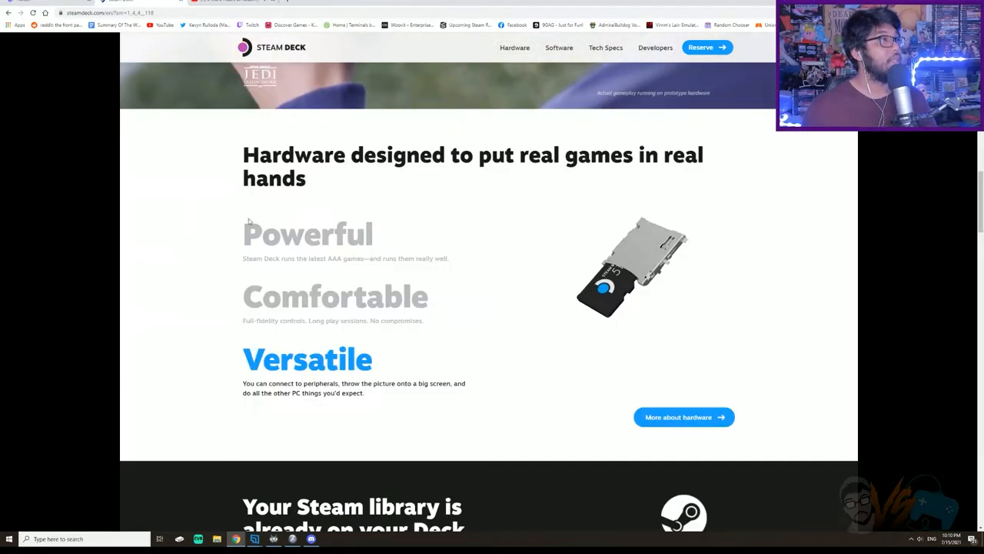
# Scroll the home page past the Easy as… section to 'Steam, without compromises'
pyautogui.scroll(-3)
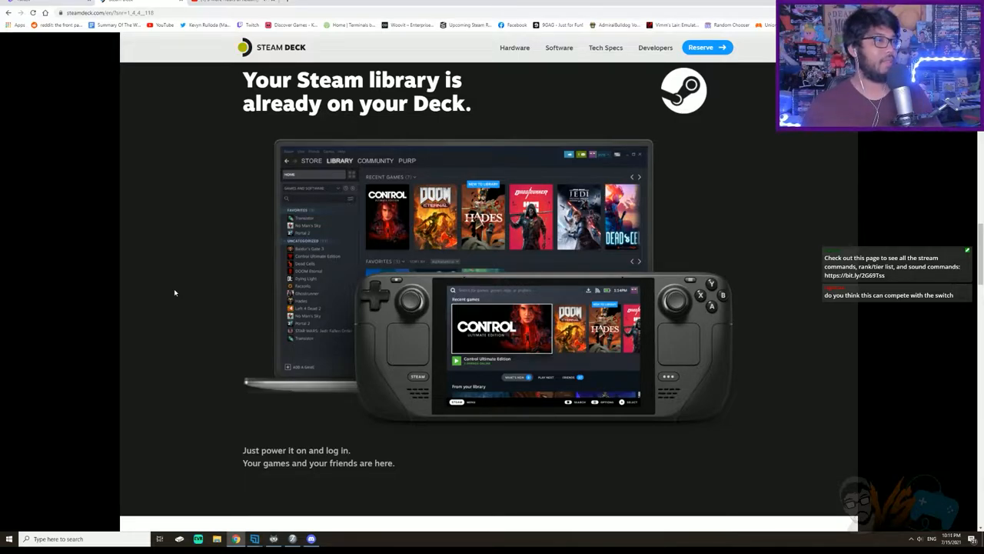
pyautogui.moveTo(355, 267)
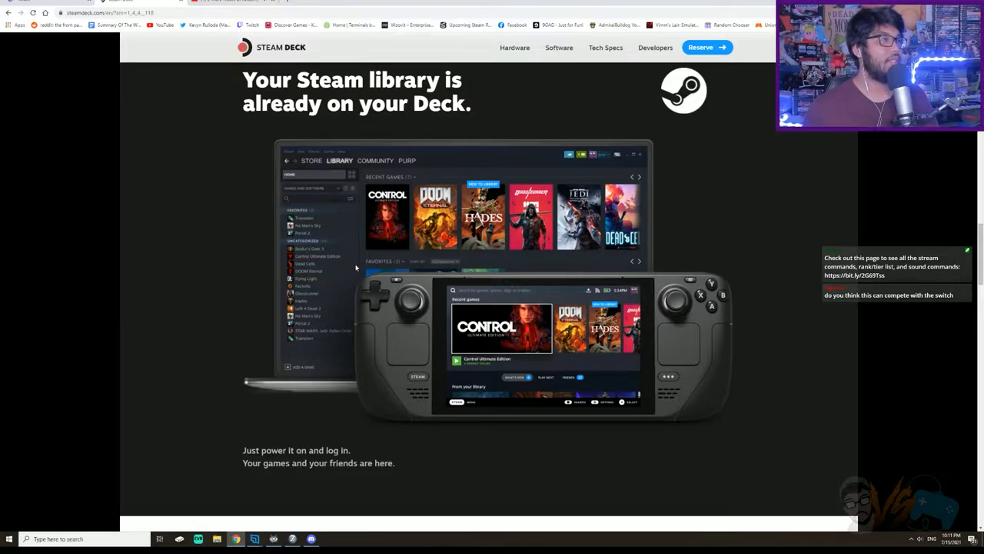
pyautogui.scroll(-3)
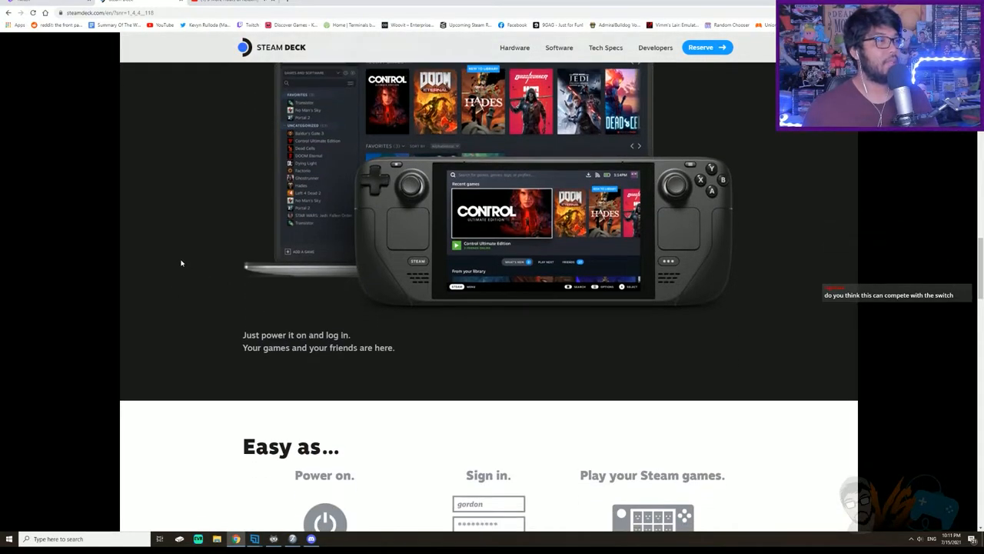
pyautogui.scroll(-3)
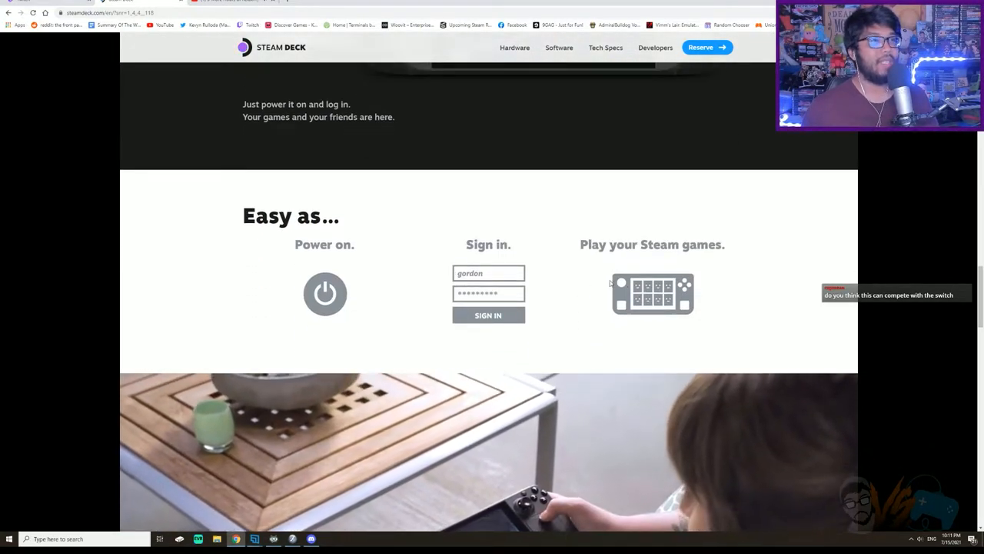
pyautogui.scroll(-3)
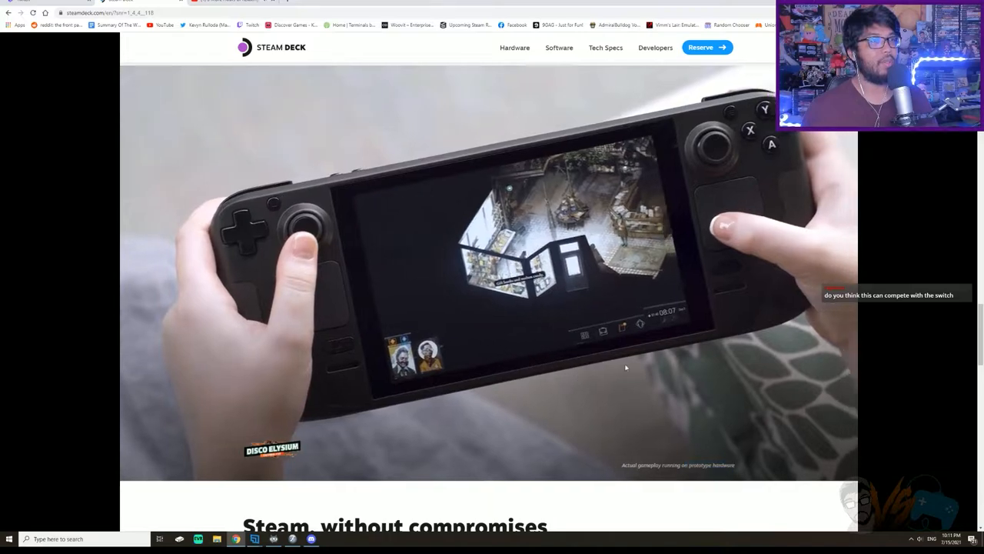
pyautogui.scroll(-3)
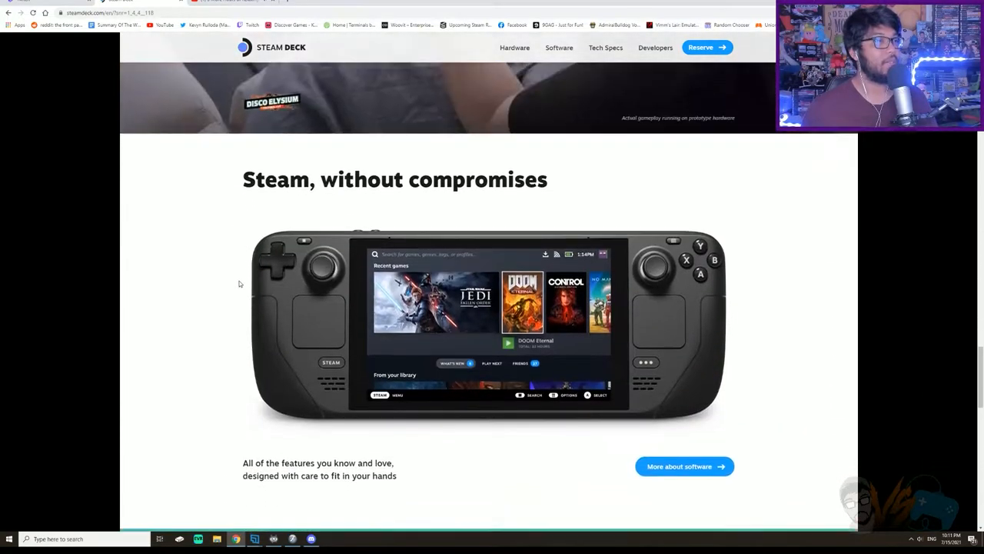
pyautogui.scroll(-3)
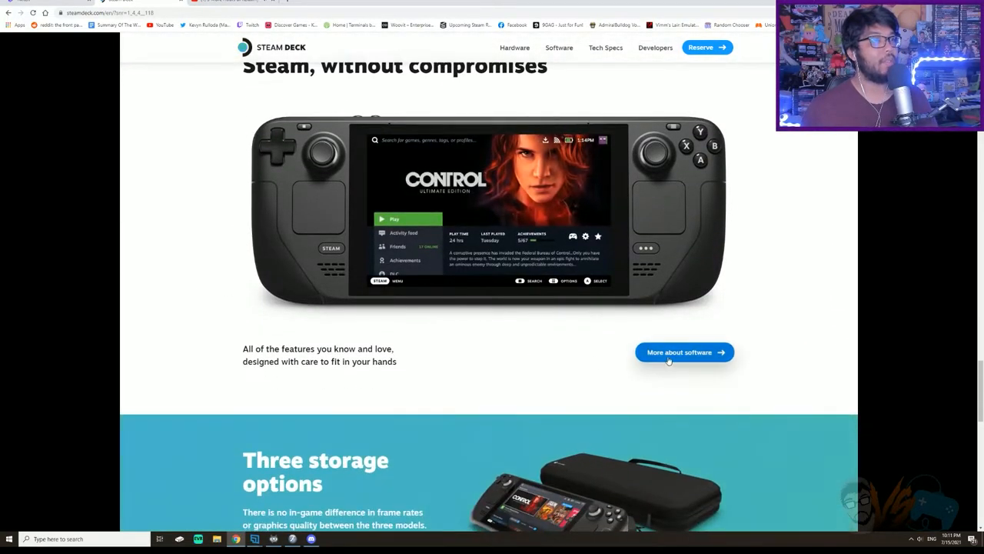
# Open the Software page and highlight the Cloud Saves, Remote Play, Store and Community descriptions
pyautogui.click(684, 352)
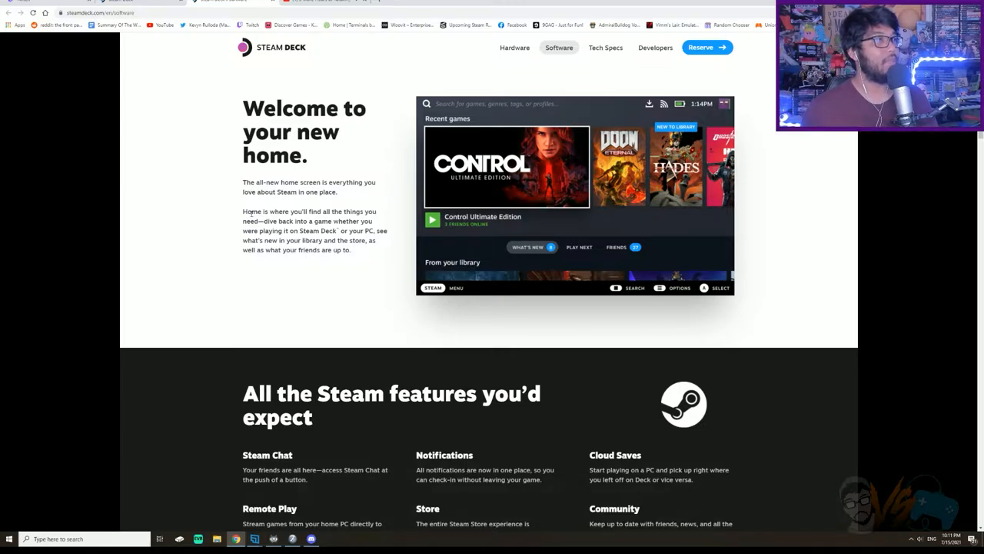
pyautogui.moveTo(262, 230); pyautogui.dragTo(299, 249)
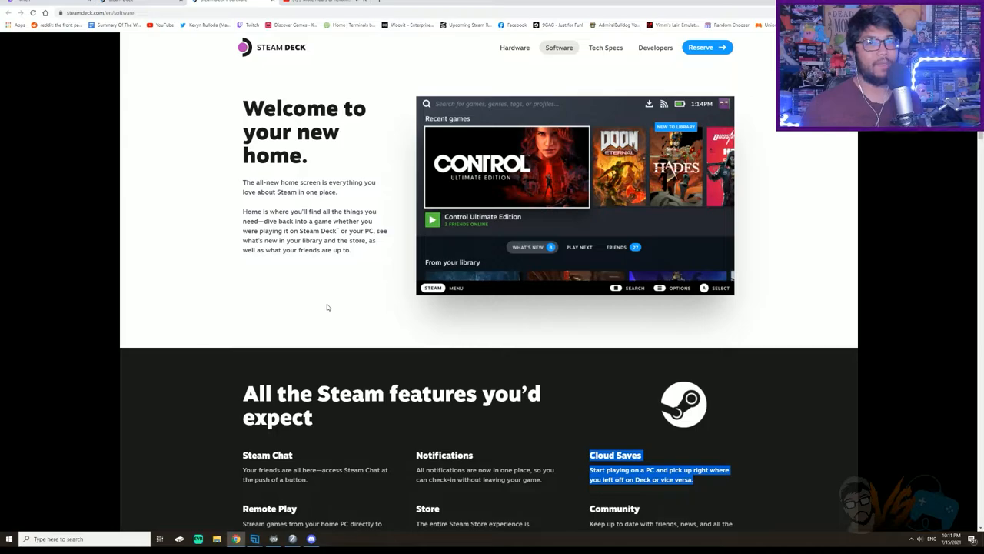
pyautogui.scroll(-3)
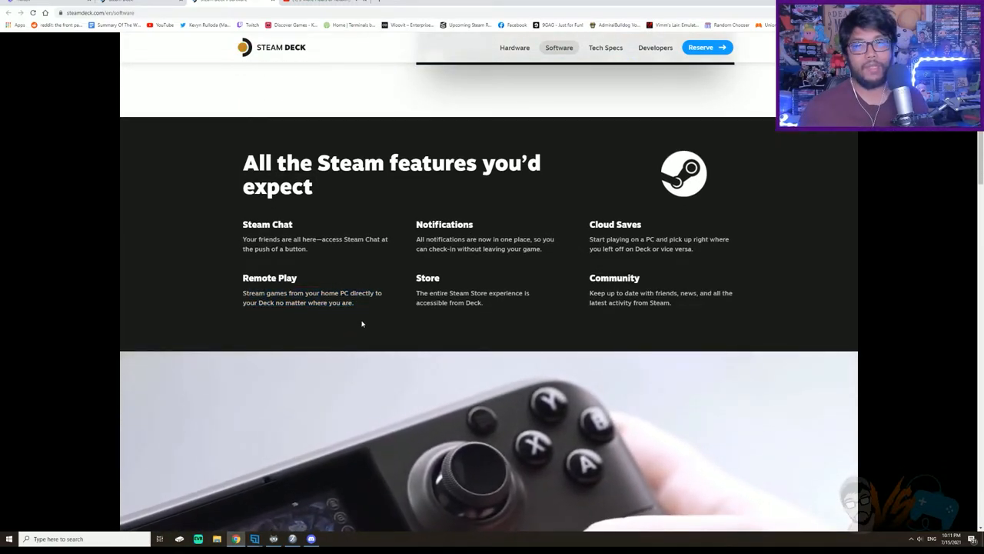
pyautogui.scroll(-3)
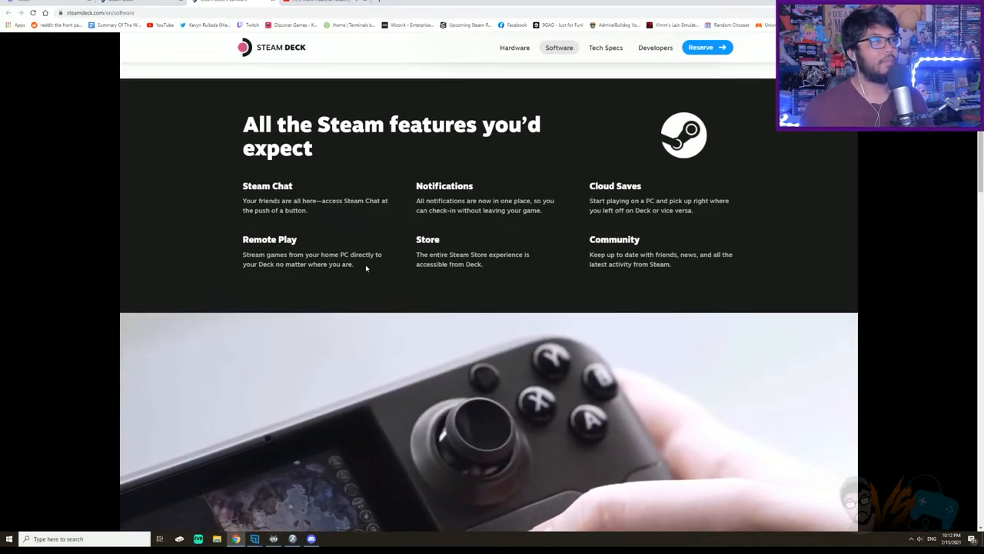
pyautogui.moveTo(243, 239); pyautogui.dragTo(353, 264)
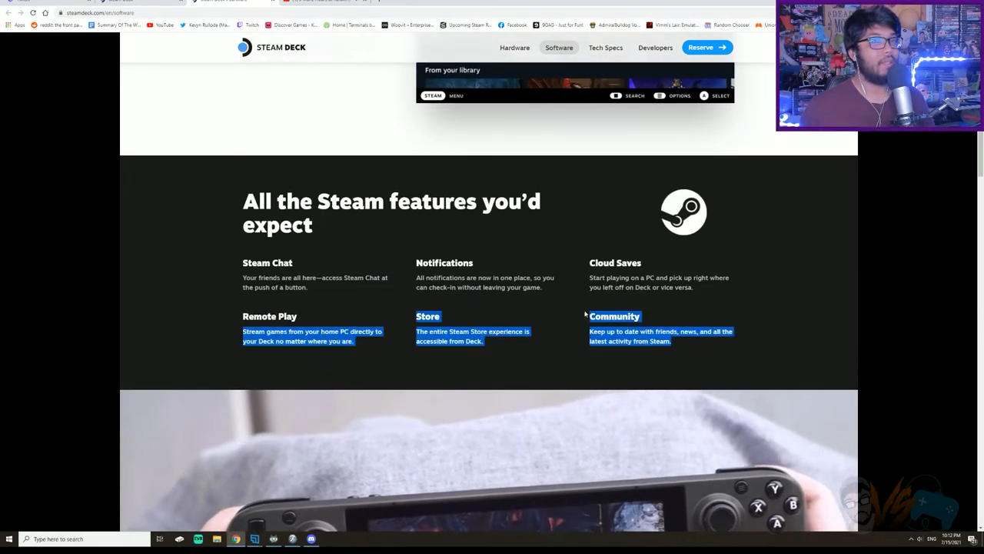
# Scroll the Software page down to 'A new Steam operating system' and the reservation banner
pyautogui.scroll(-3)
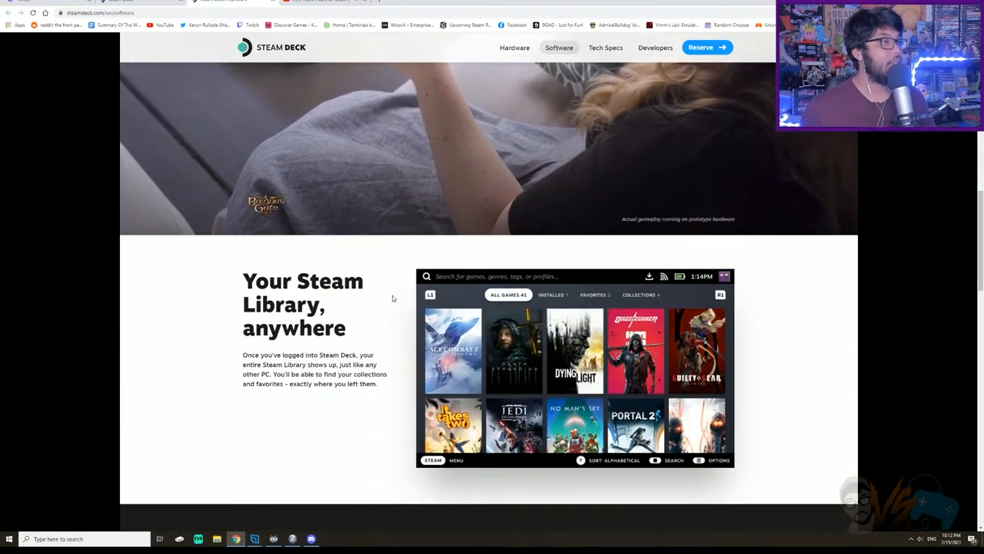
pyautogui.scroll(-3)
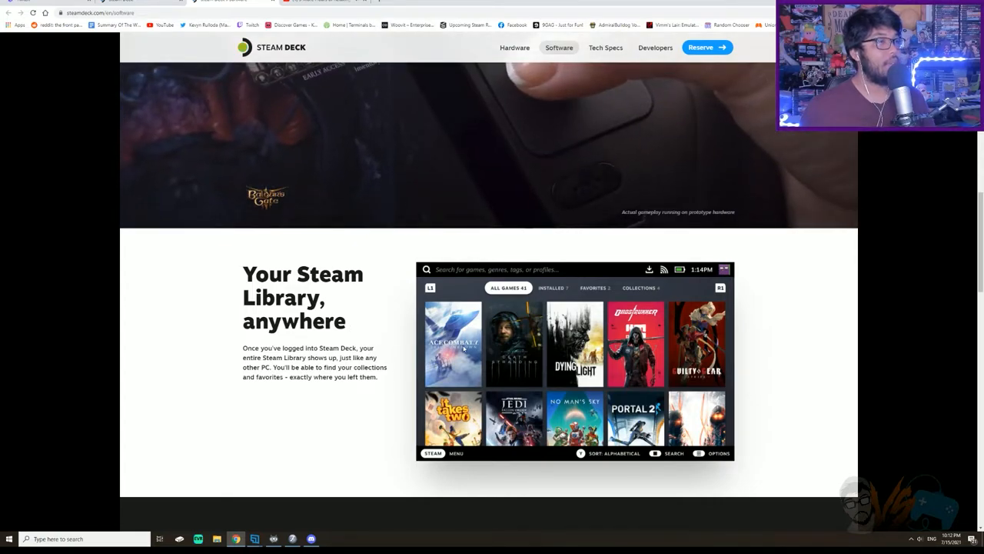
pyautogui.scroll(-3)
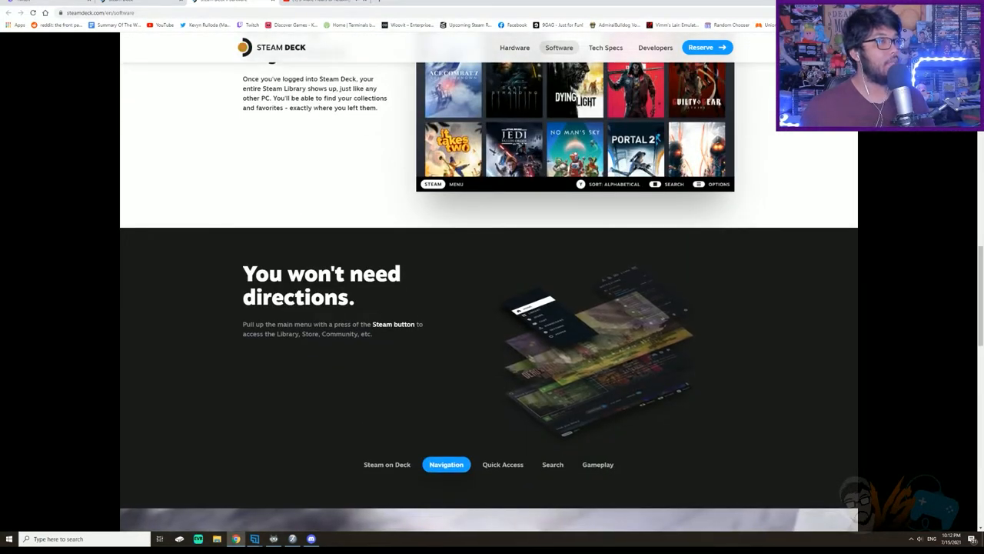
pyautogui.scroll(-3)
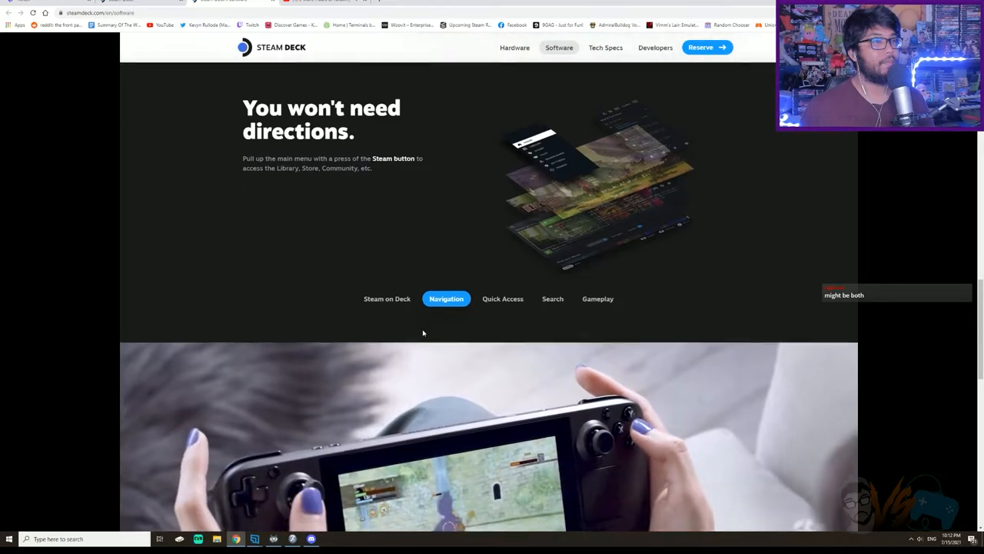
pyautogui.scroll(-3)
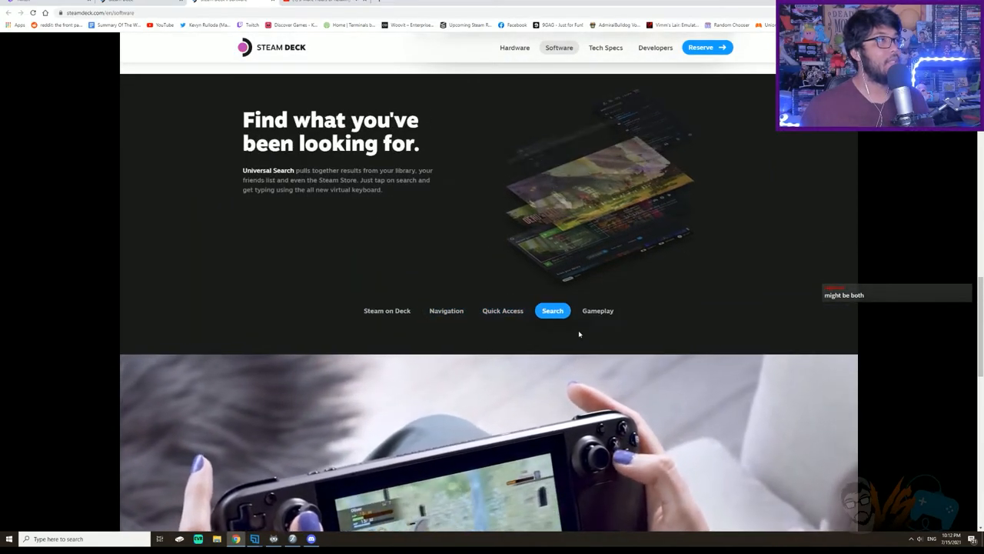
pyautogui.scroll(-3)
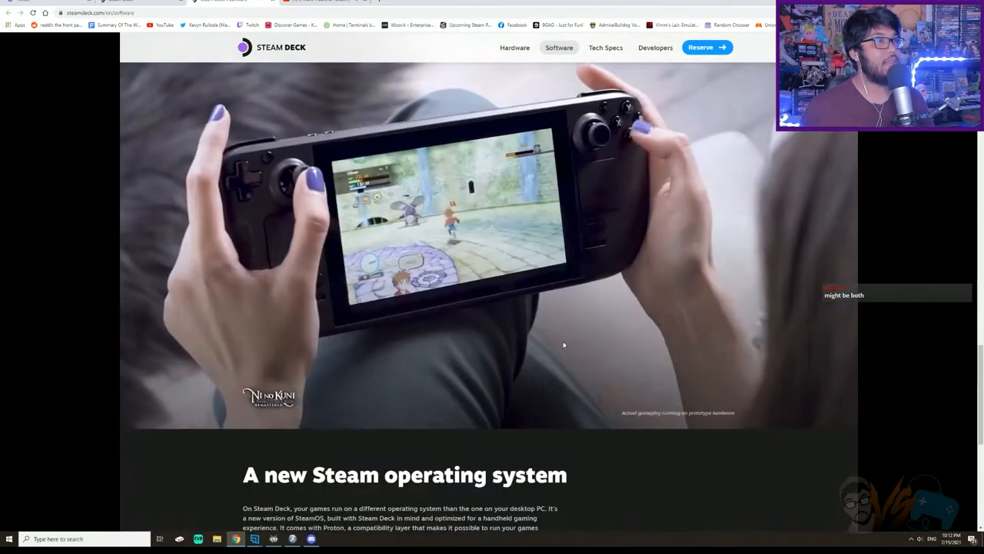
pyautogui.scroll(-3)
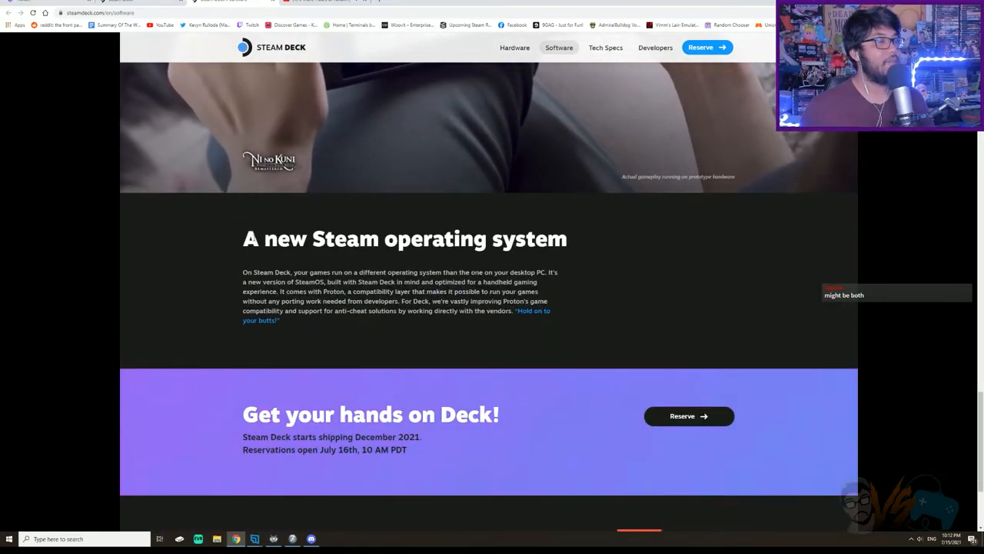
# Review the $399, $529 and $649 storage options on the home page
pyautogui.scroll(-3)
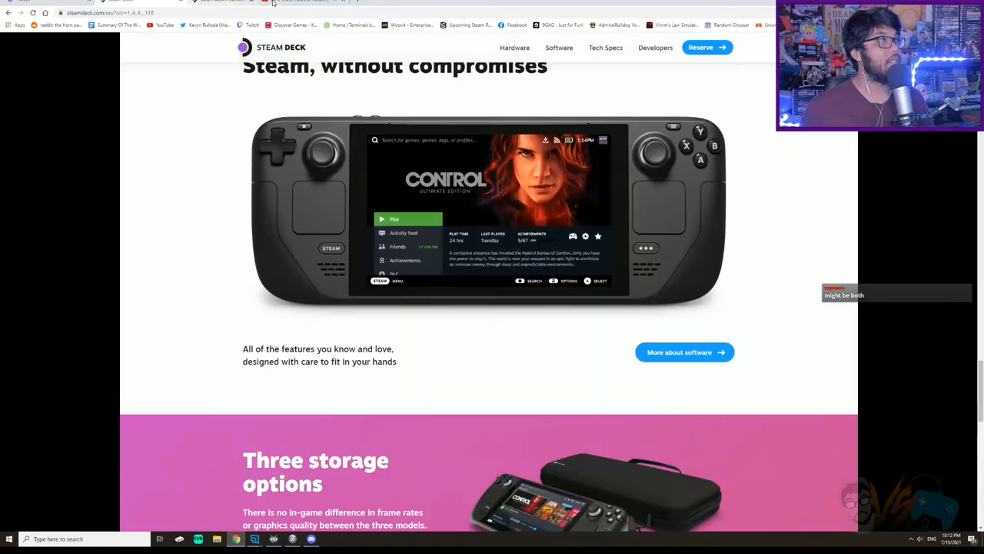
pyautogui.scroll(-3)
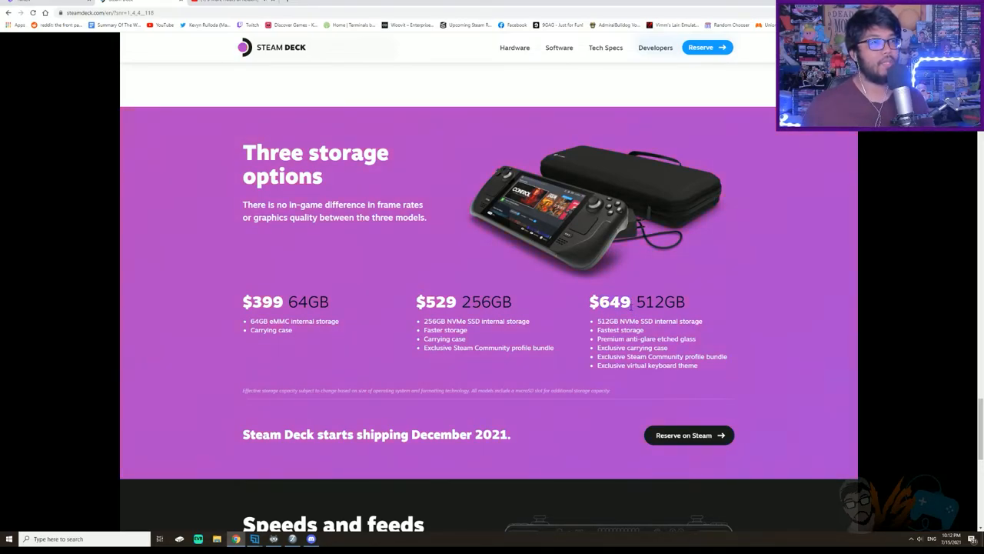
pyautogui.doubleClick(613, 301)
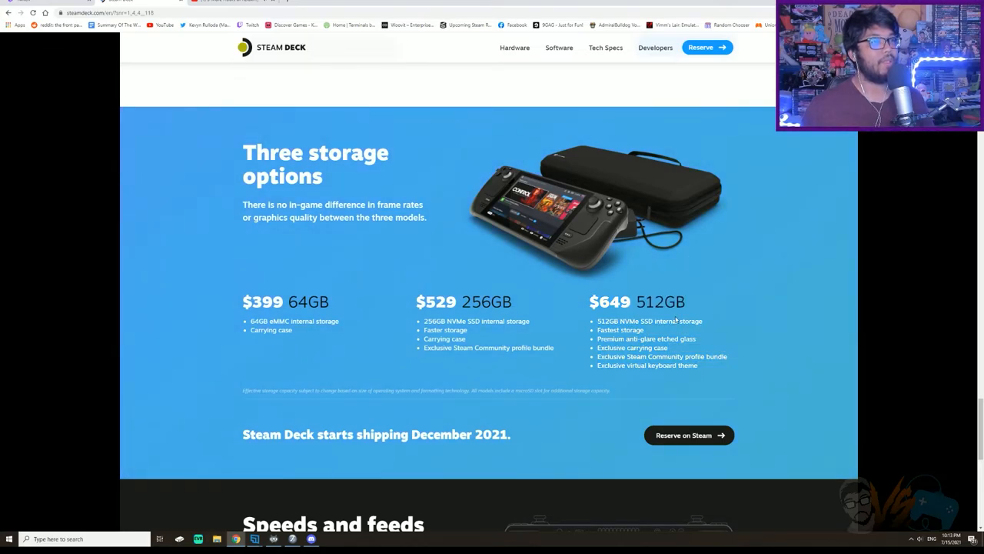
pyautogui.moveTo(610, 261)
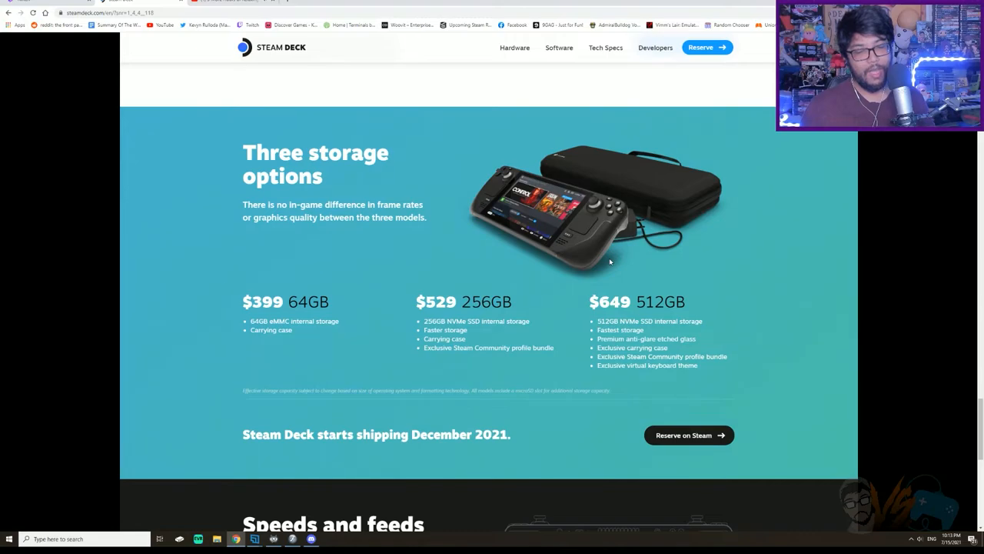
pyautogui.moveTo(623, 274)
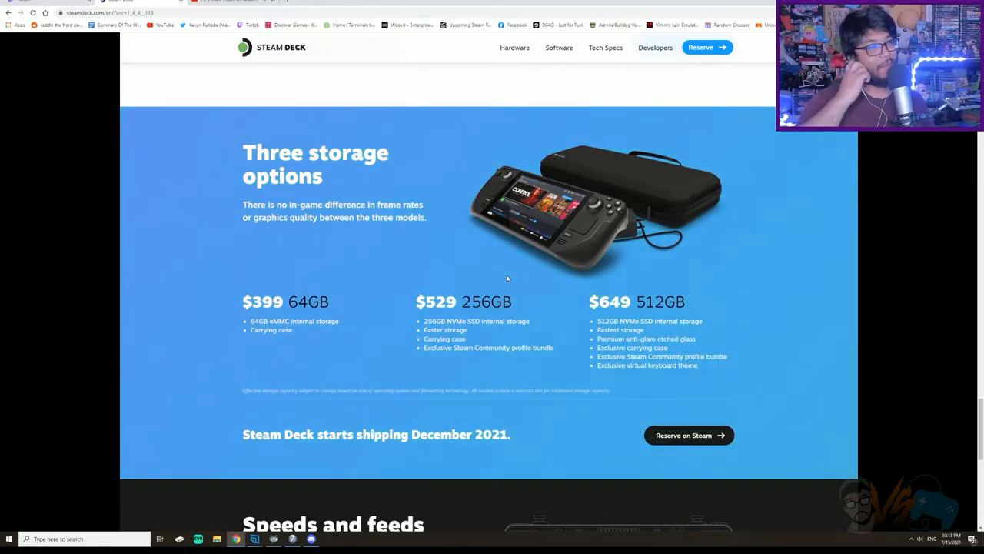
pyautogui.scroll(-3)
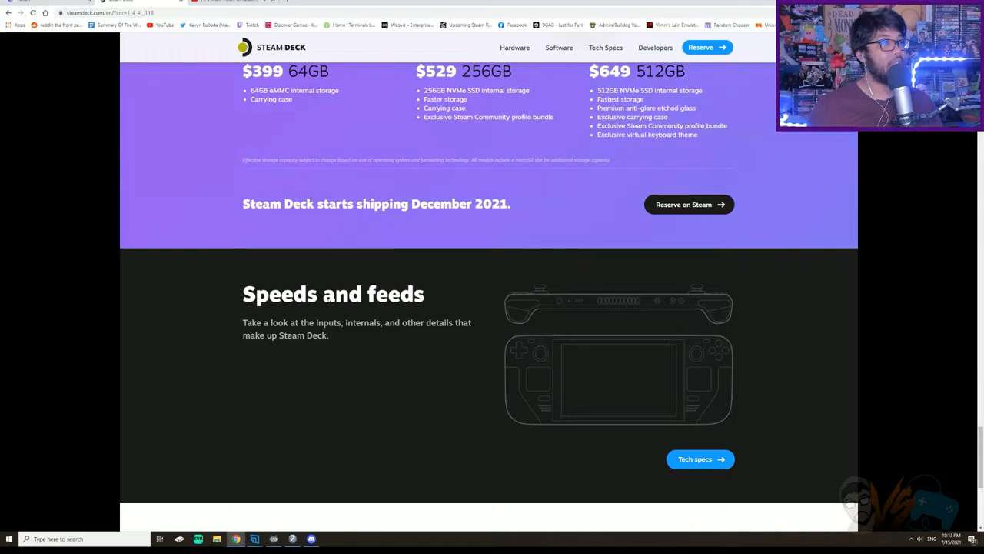
pyautogui.scroll(-3)
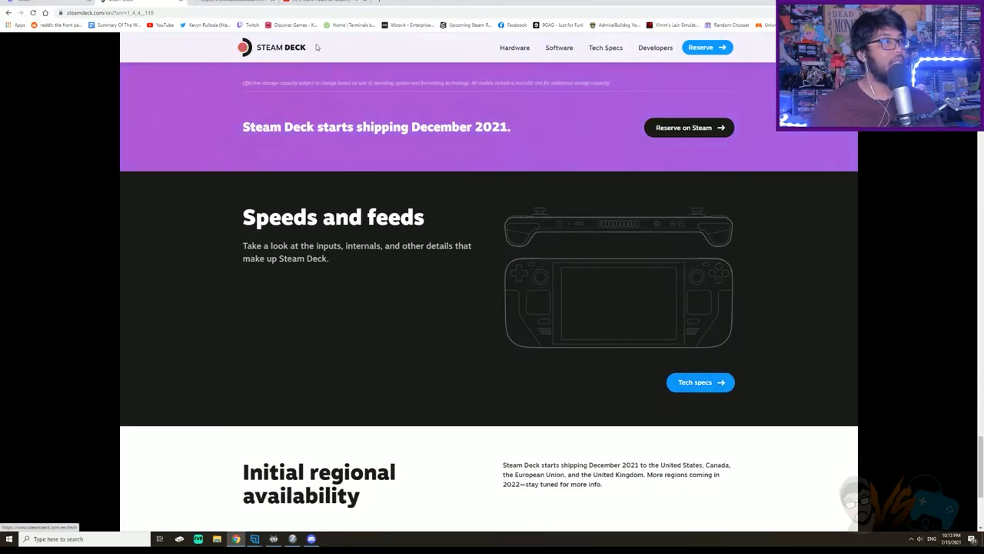
# Open Tech Specs and scroll past the device diagrams to the Speeds and Feeds table
pyautogui.click(700, 382)
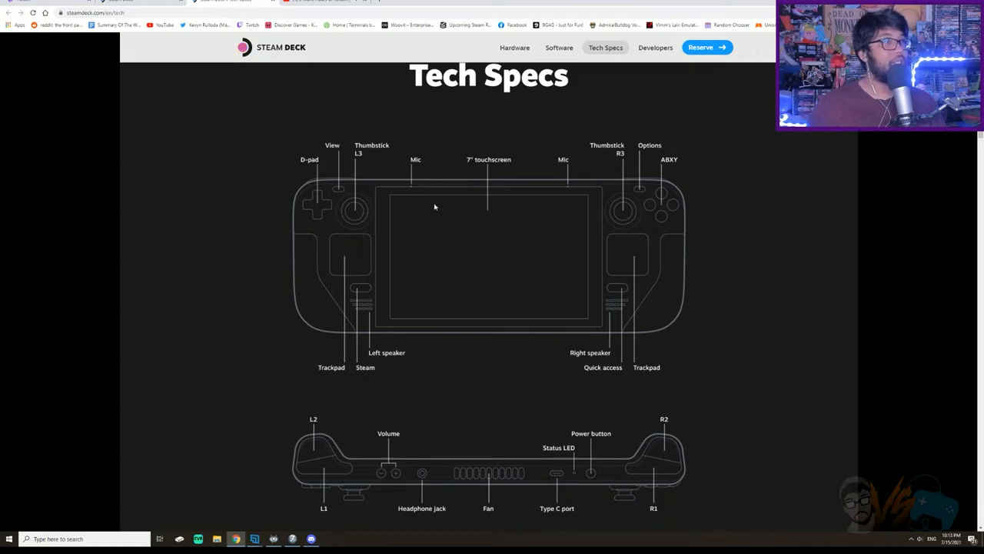
pyautogui.moveTo(675, 164)
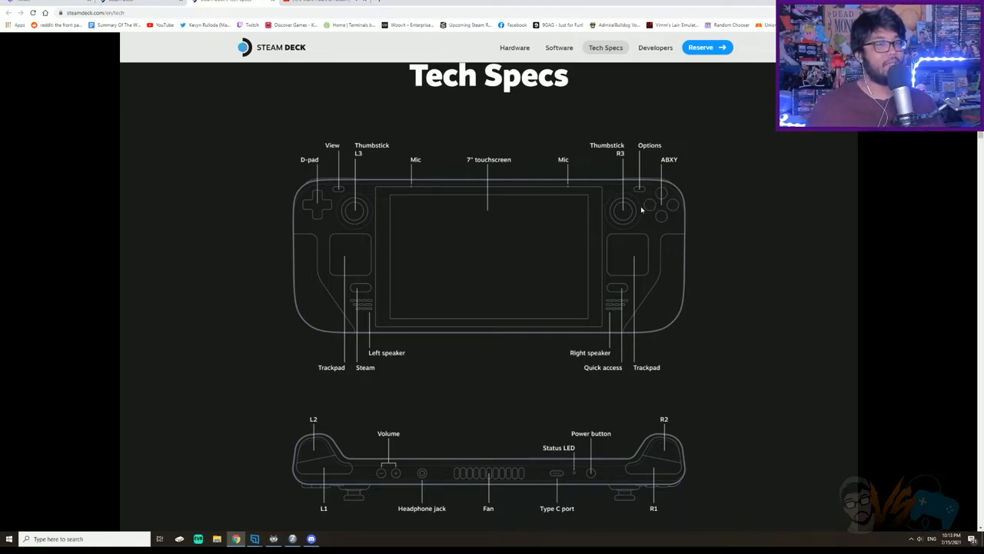
pyautogui.scroll(-3)
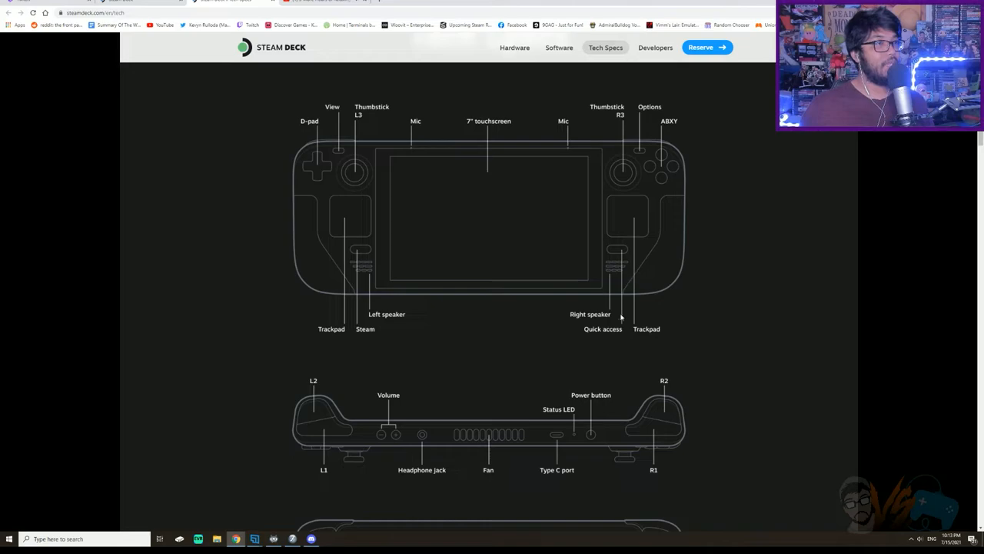
pyautogui.scroll(-3)
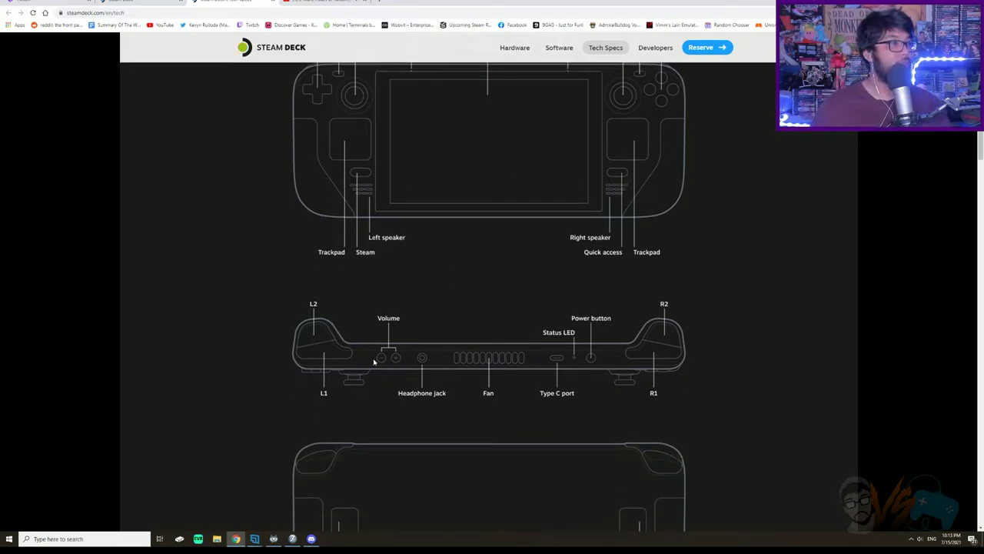
pyautogui.moveTo(551, 356)
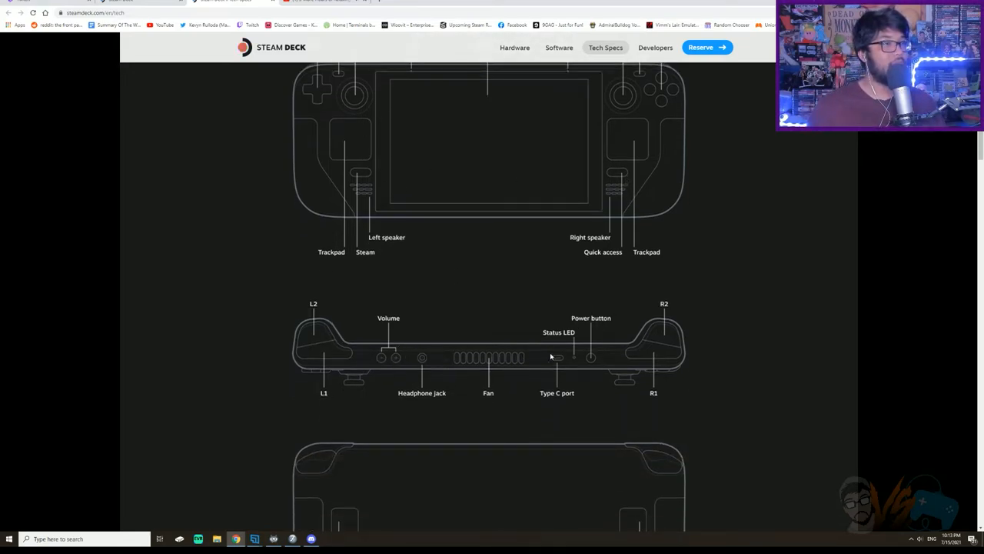
pyautogui.scroll(-3)
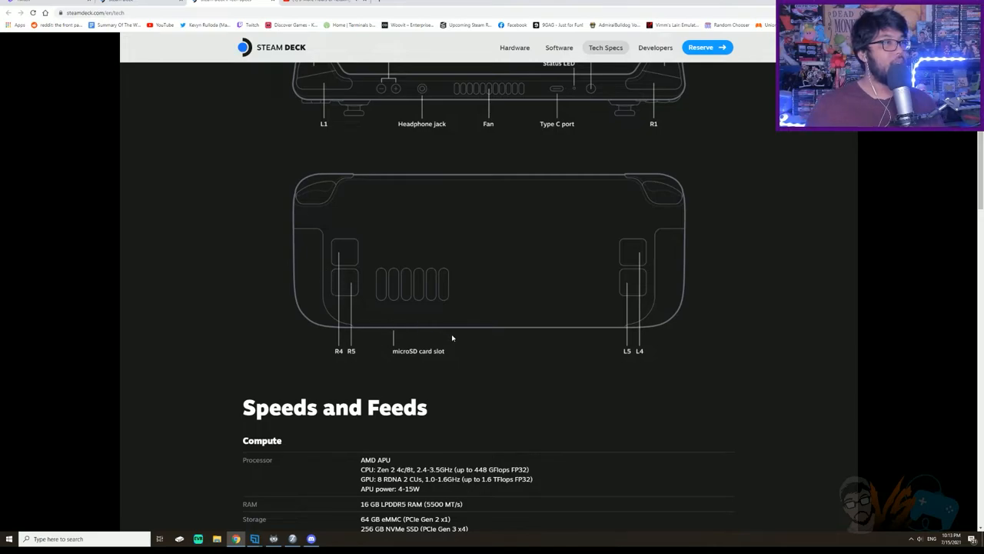
pyautogui.scroll(-3)
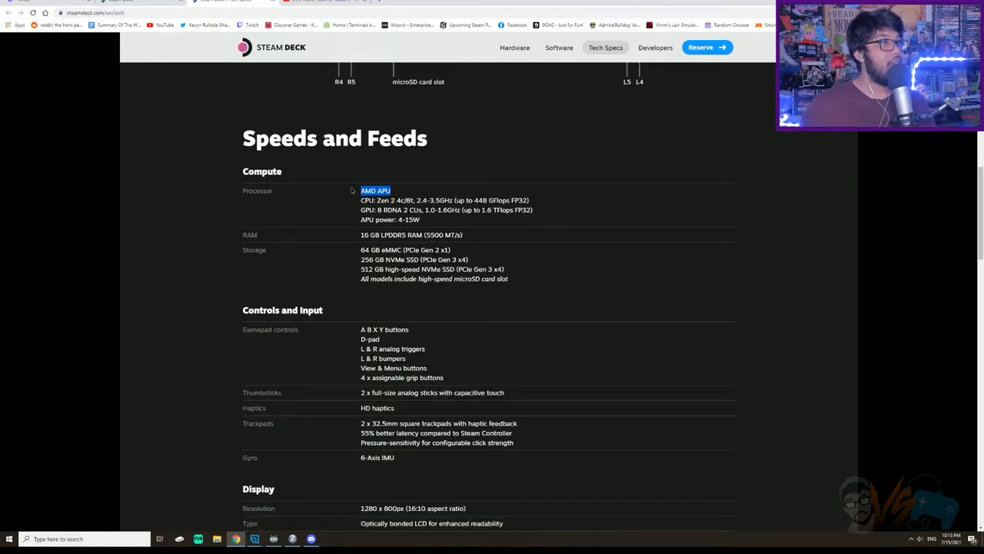
pyautogui.click(301, 215)
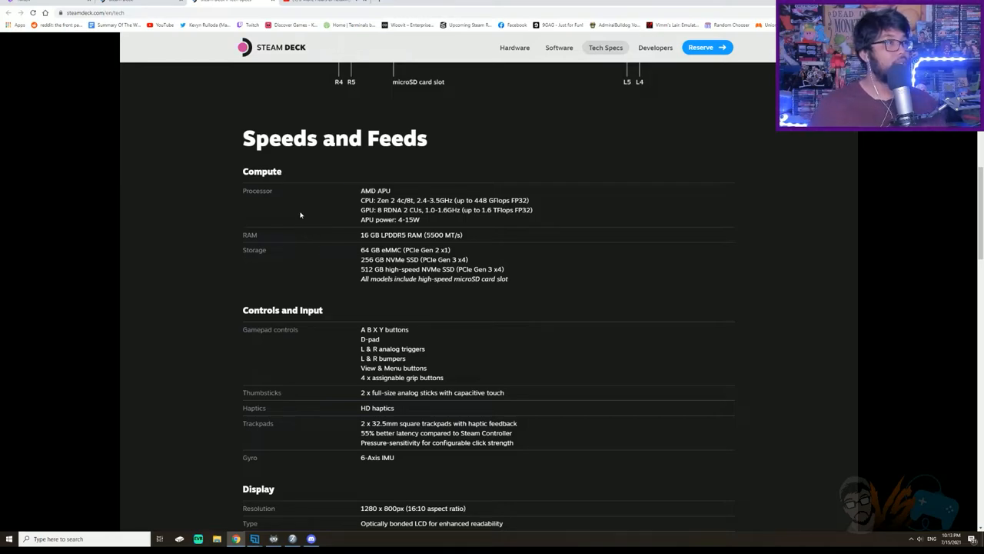
# Read through Connectivity, Audio, Power, Expansion, Size and Weight and Software specs to the dock diagram
pyautogui.scroll(-3)
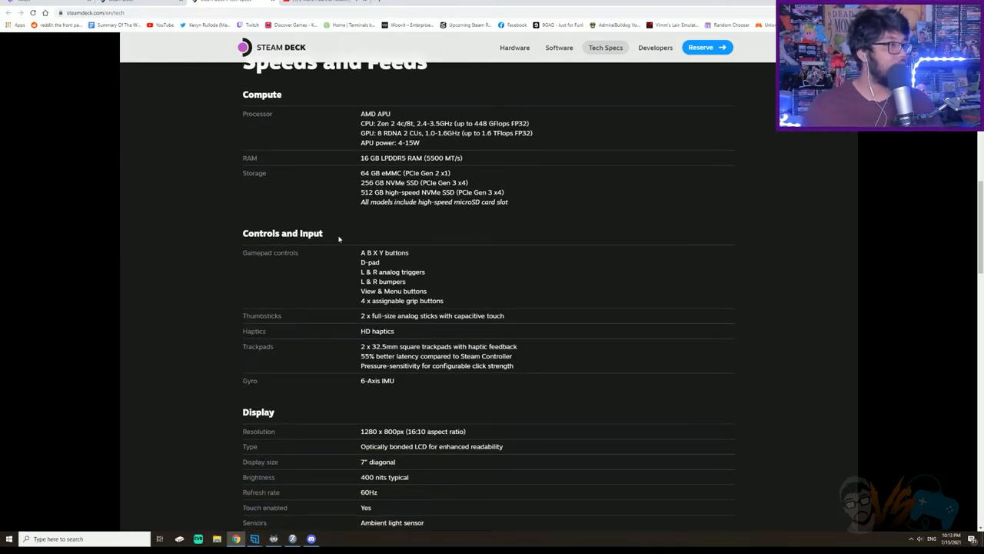
pyautogui.scroll(-3)
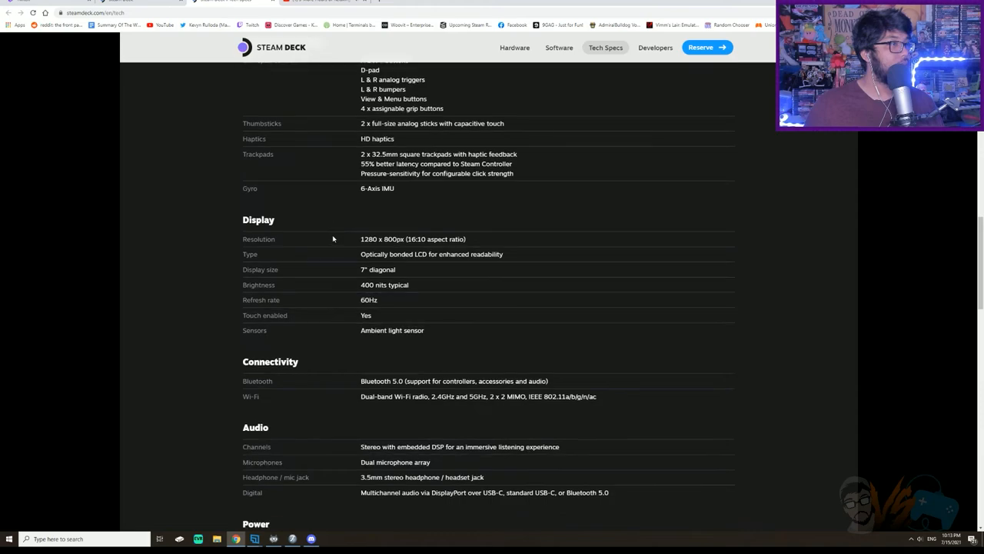
pyautogui.moveTo(329, 242)
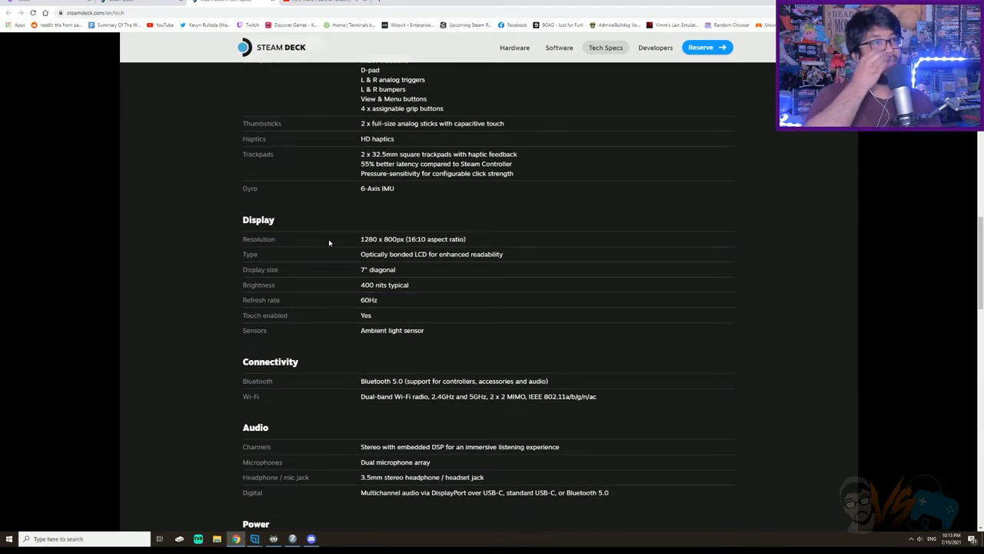
pyautogui.scroll(-3)
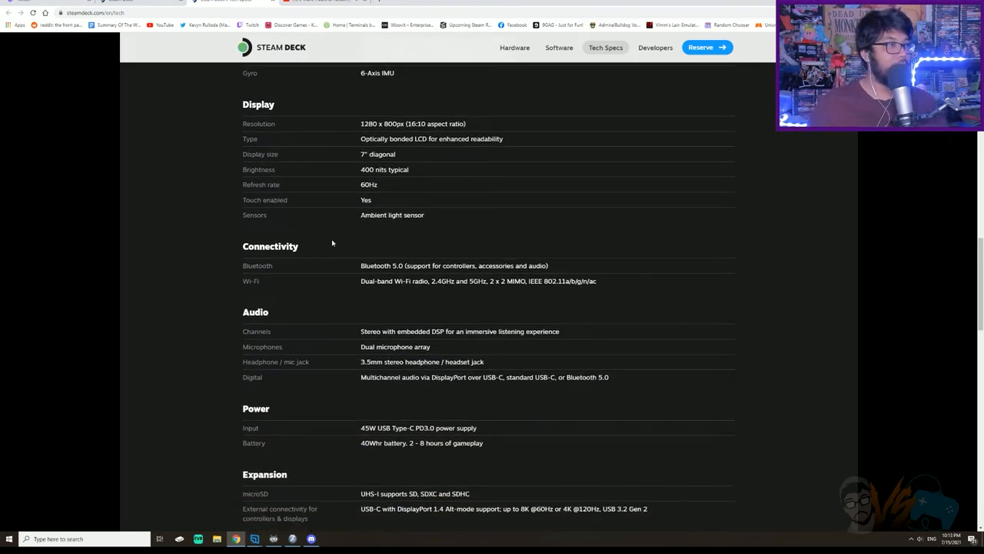
pyautogui.scroll(-3)
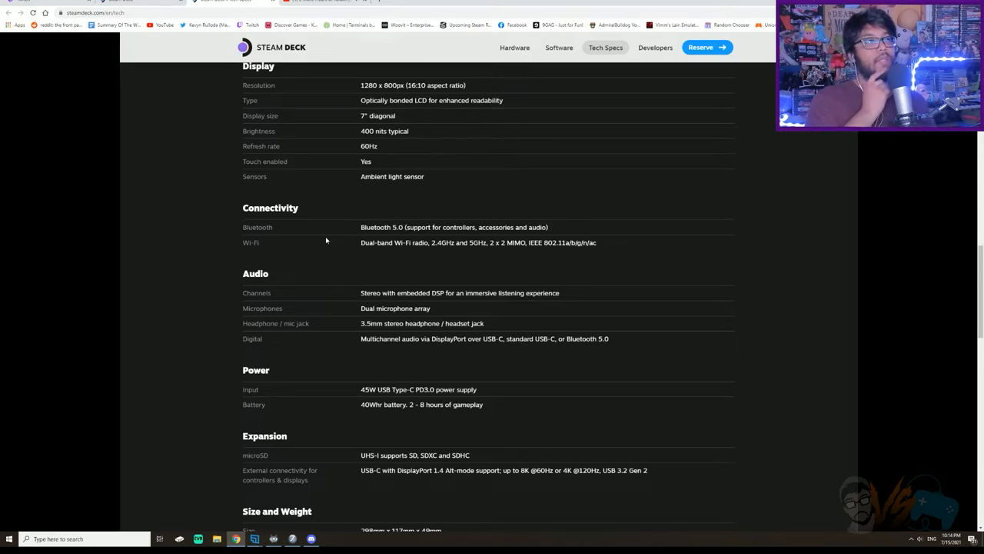
pyautogui.scroll(-3)
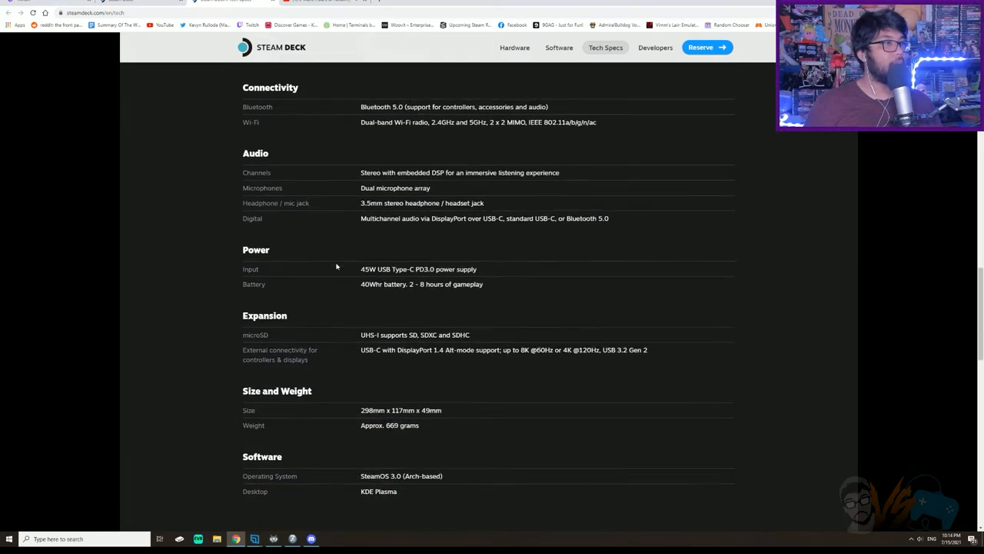
pyautogui.scroll(-3)
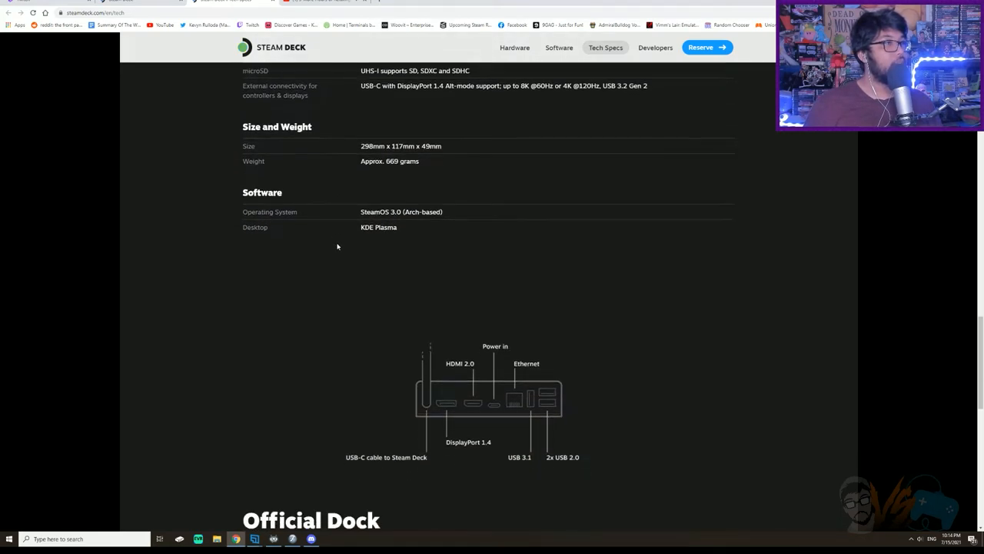
# Look over the Official Dock specs, then view the home page's Speeds and feeds again
pyautogui.scroll(-3)
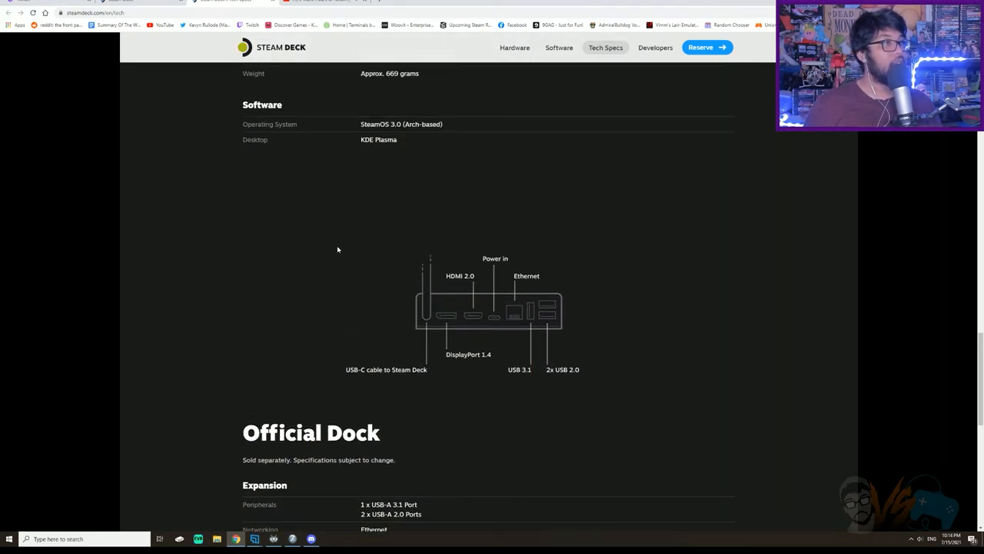
pyautogui.scroll(-3)
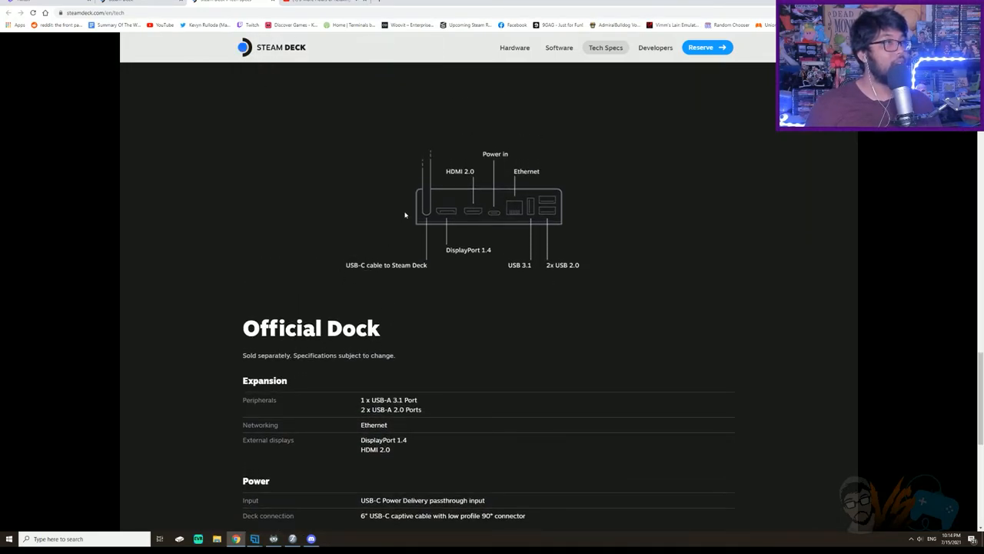
pyautogui.moveTo(423, 163)
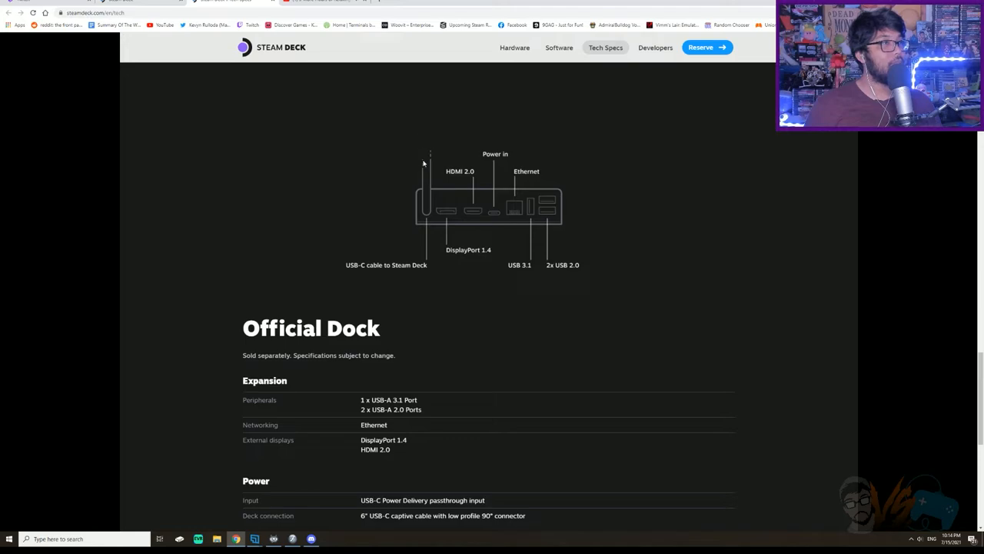
pyautogui.moveTo(461, 224)
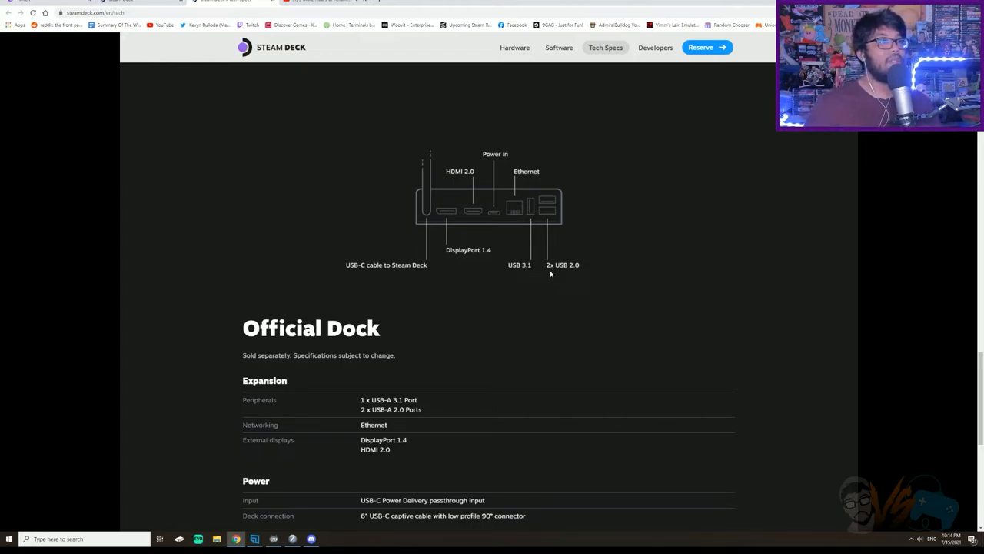
pyautogui.moveTo(552, 211)
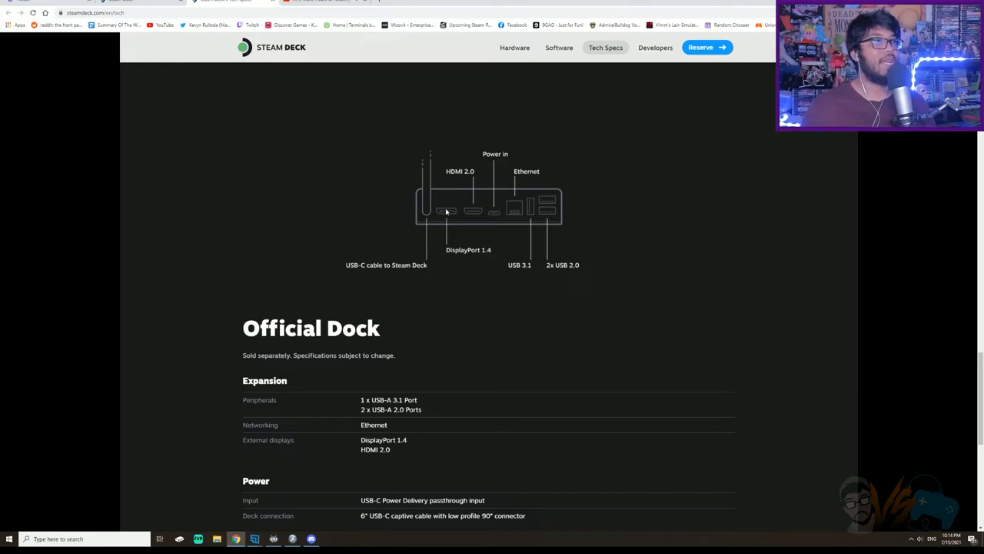
pyautogui.scroll(3)
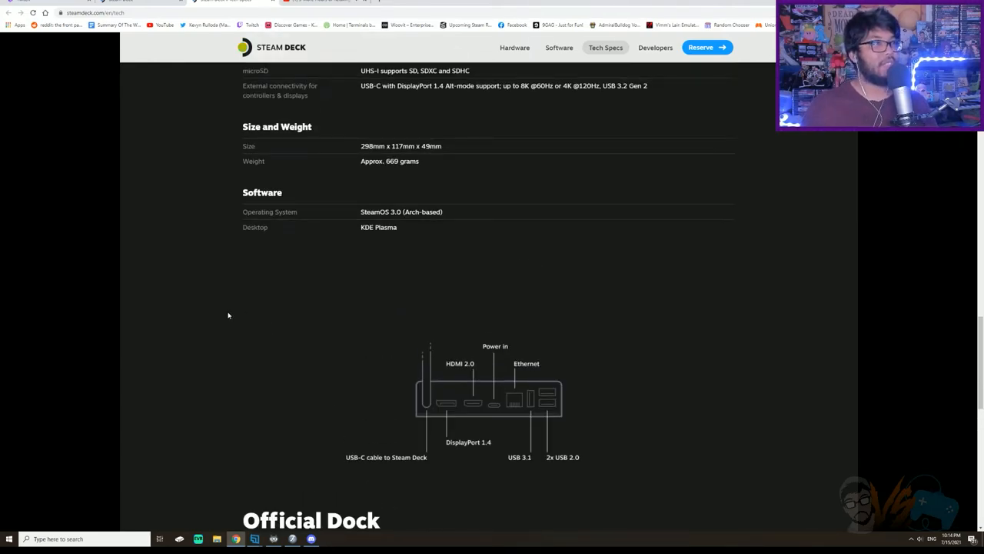
pyautogui.scroll(-3)
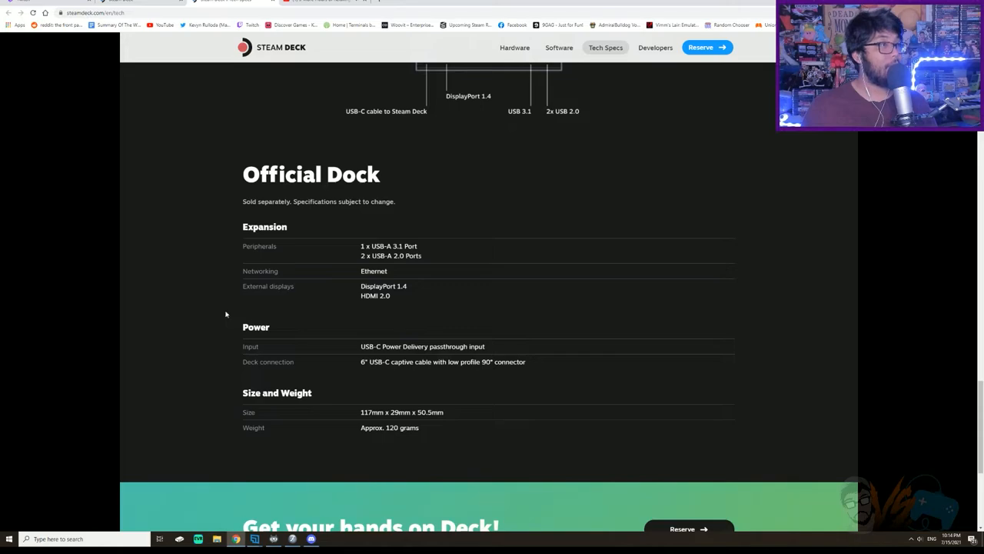
pyautogui.scroll(-3)
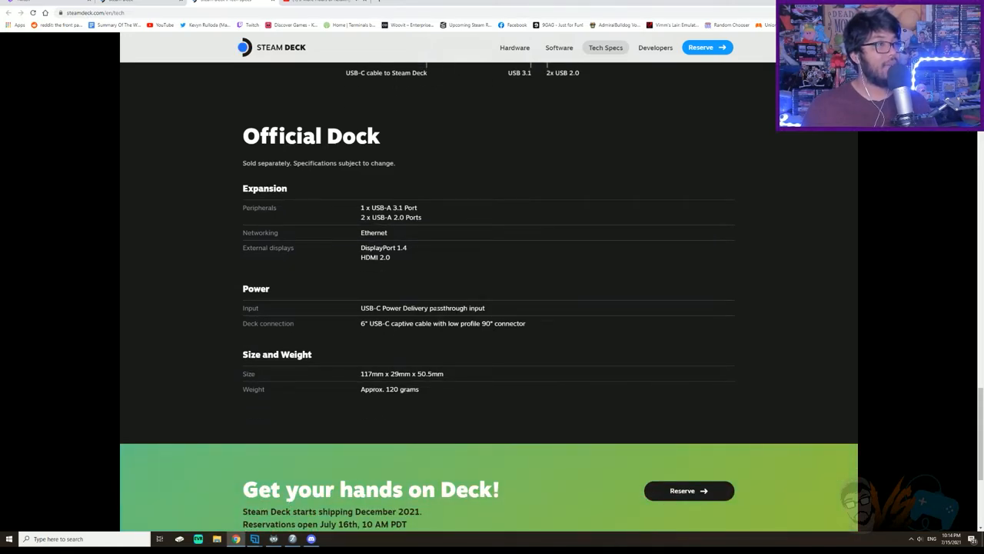
pyautogui.scroll(3)
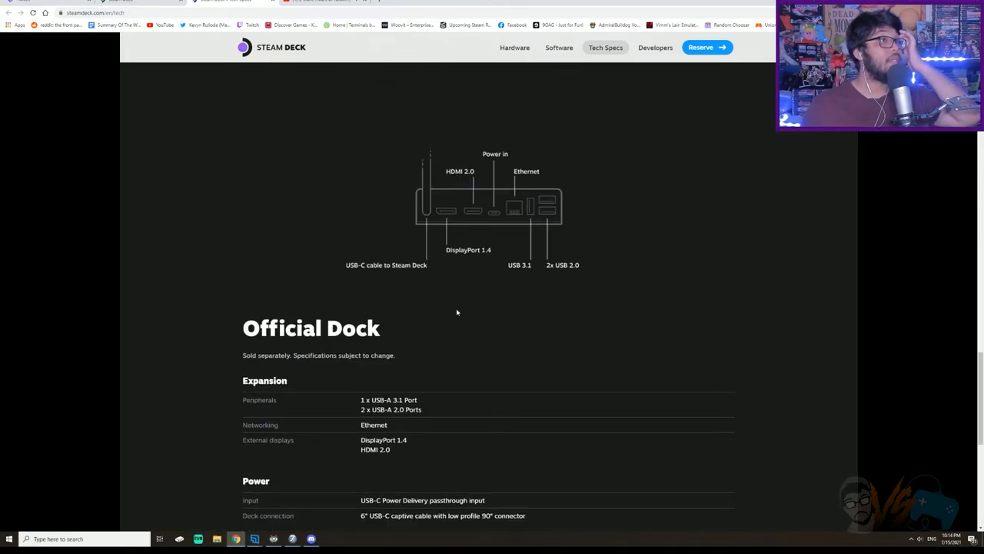
pyautogui.scroll(-3)
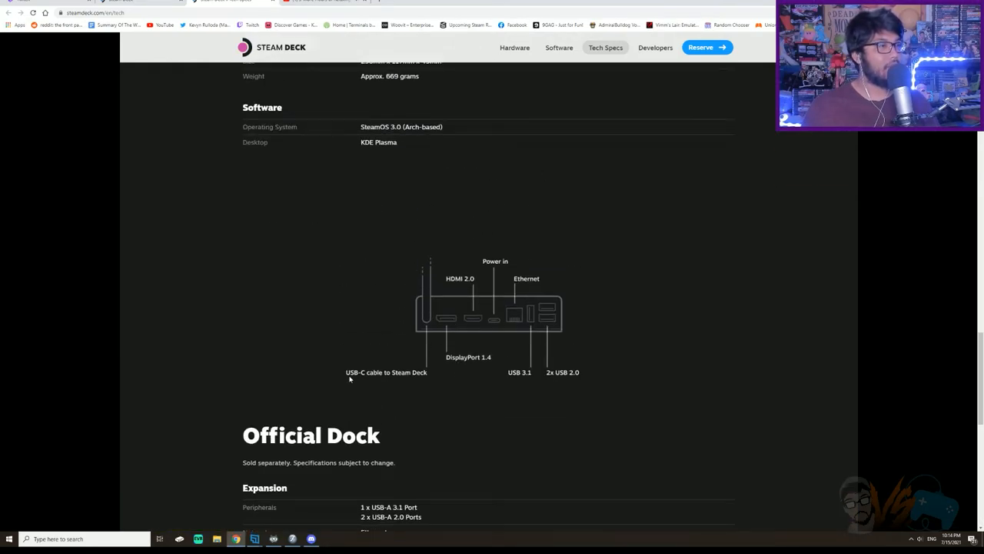
pyautogui.scroll(-3)
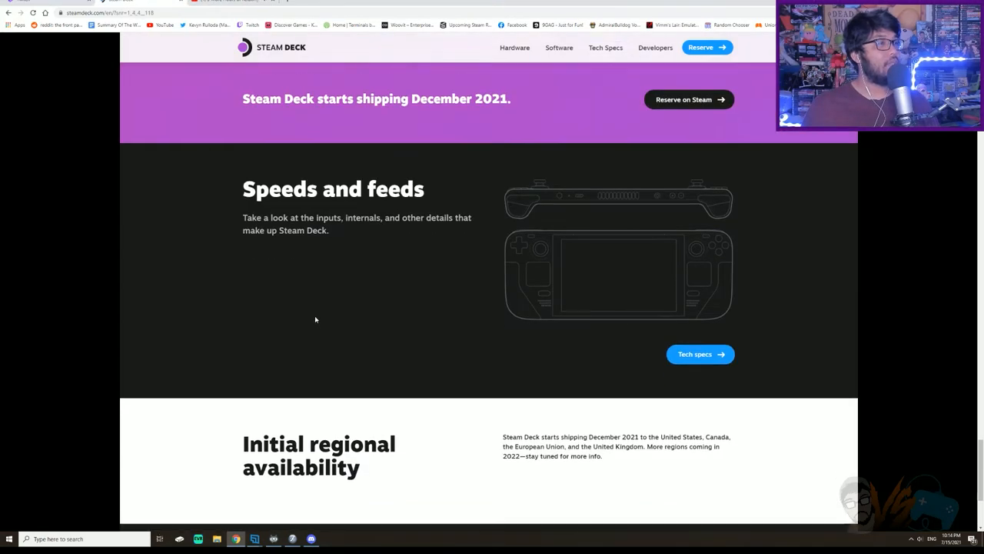
# Scroll the home page to the Three storage options section showing $399, $529 and $649 models
pyautogui.scroll(-3)
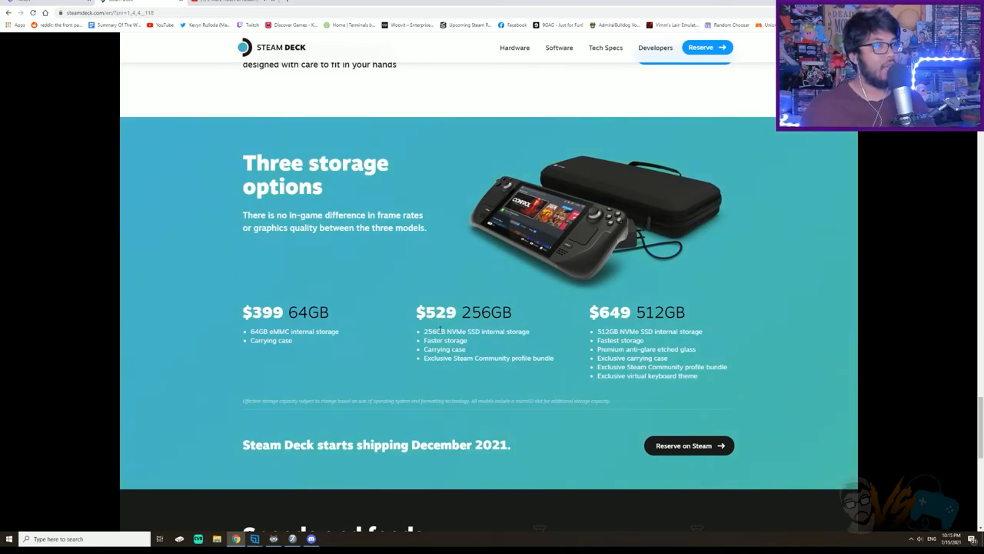
pyautogui.scroll(-3)
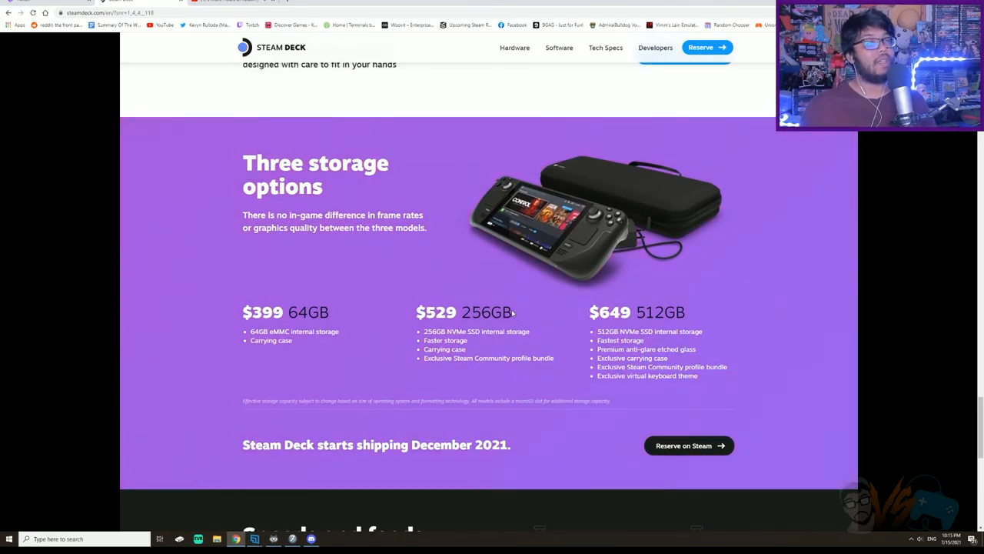
# Scroll between the 'Steam, without compromises' section and the storage options pricing
pyautogui.scroll(-3)
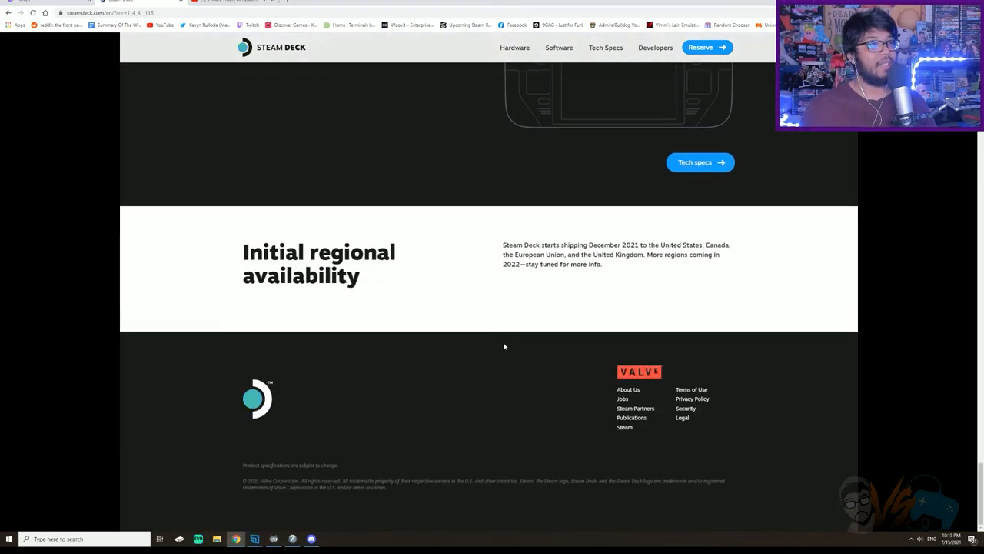
pyautogui.scroll(3)
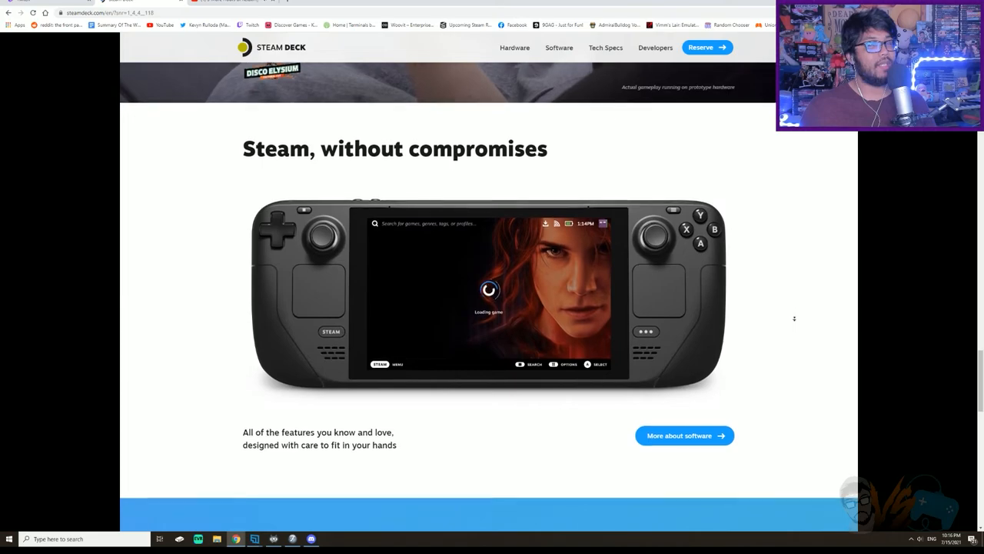
pyautogui.scroll(-3)
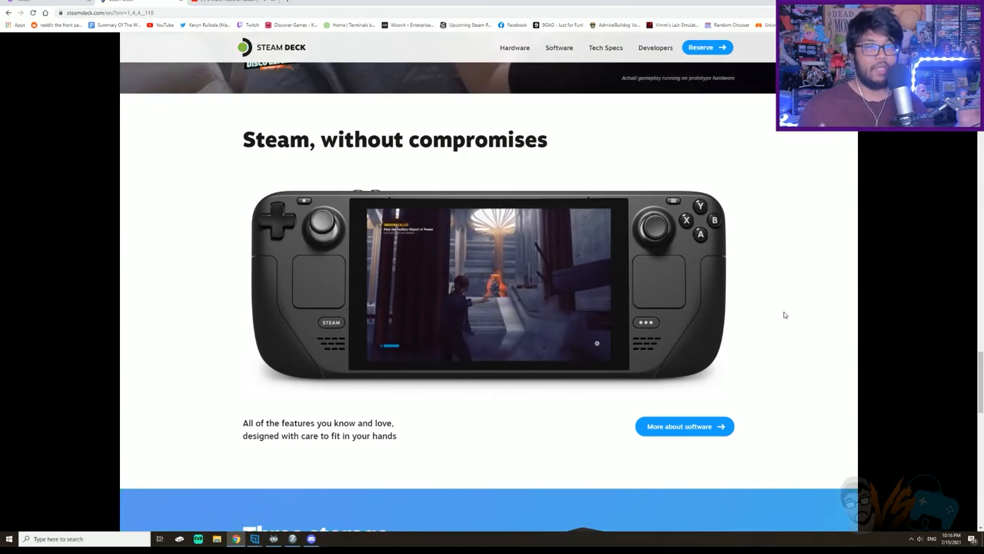
# Scroll down past the storage options to the Initial regional availability note and footer
pyautogui.scroll(-3)
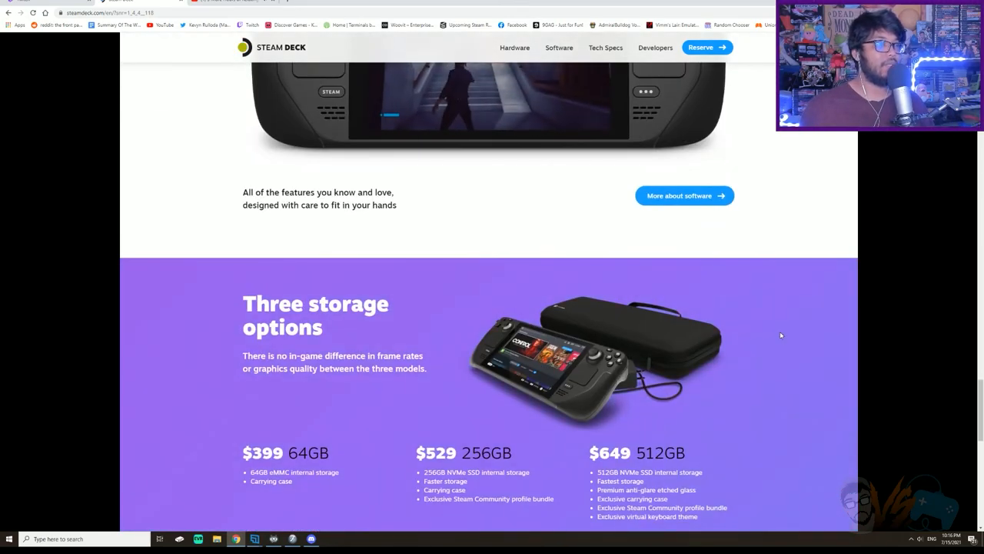
pyautogui.scroll(-3)
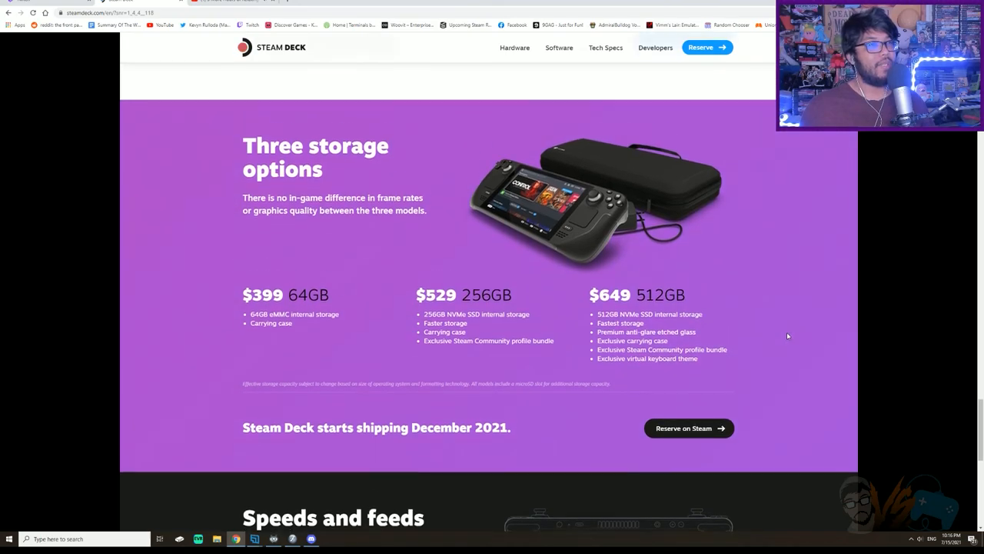
pyautogui.scroll(3)
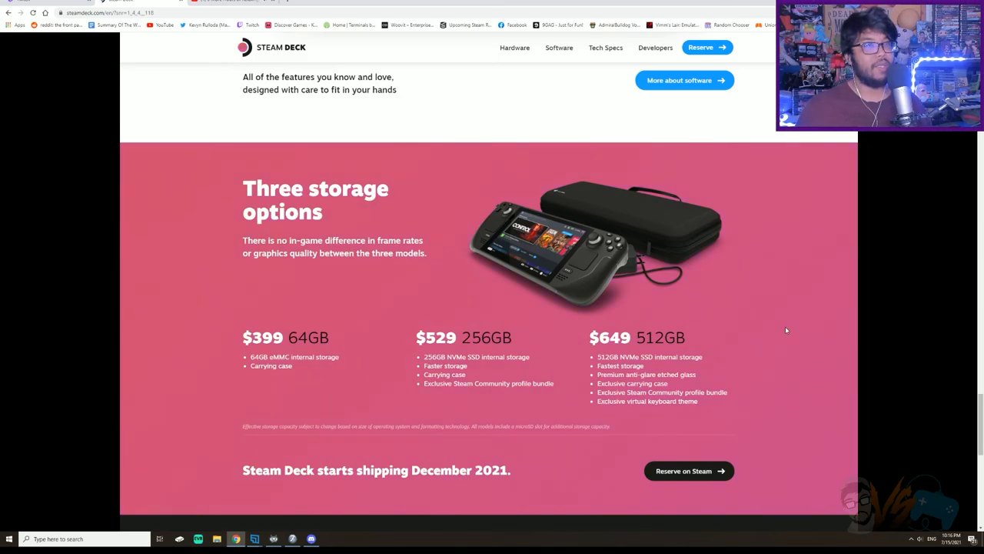
pyautogui.scroll(-3)
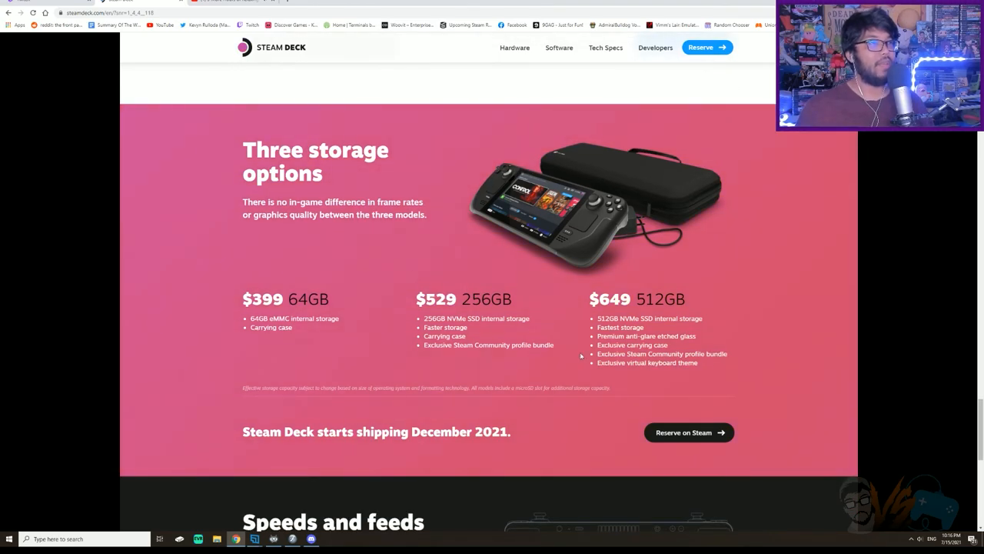
pyautogui.moveTo(631, 270)
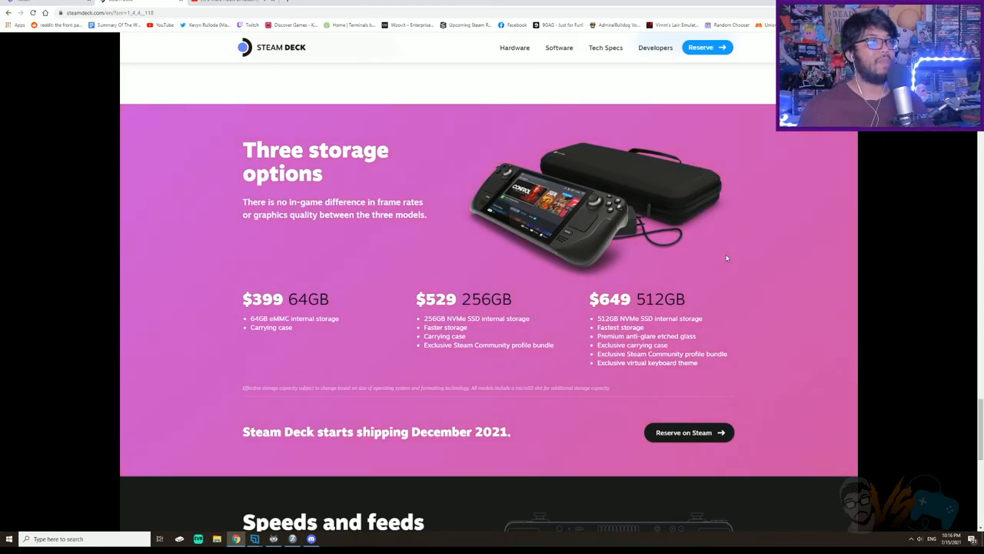
pyautogui.moveTo(715, 263)
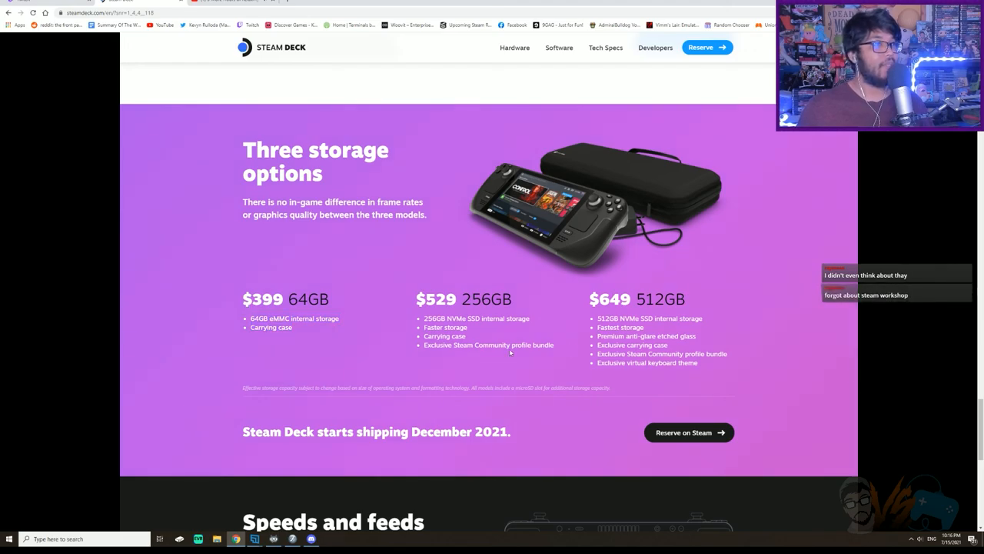
pyautogui.moveTo(761, 363)
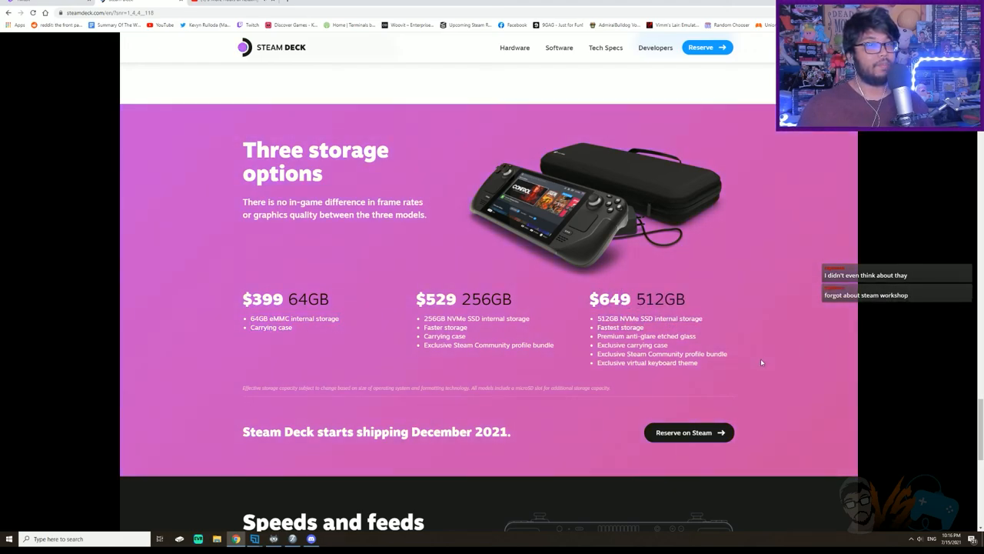
pyautogui.scroll(-3)
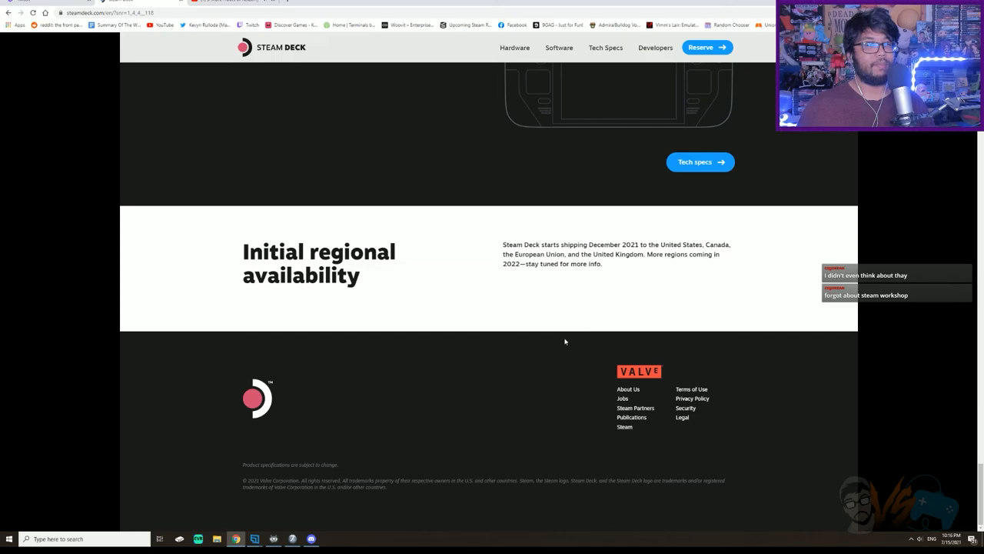